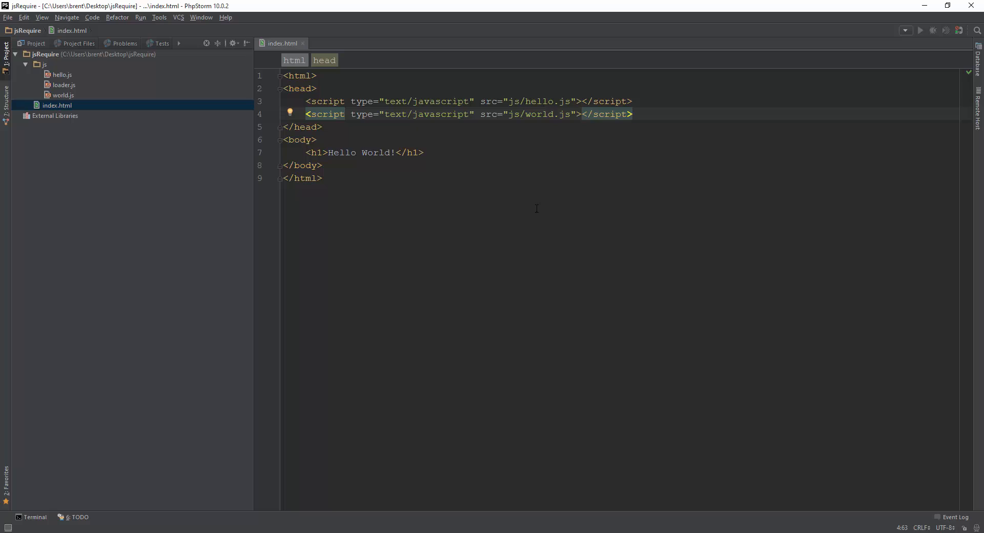
Swap index.html's hello.js and world.js script tags for one js/loader.js tag, then open loader.js
left_click(633, 114)
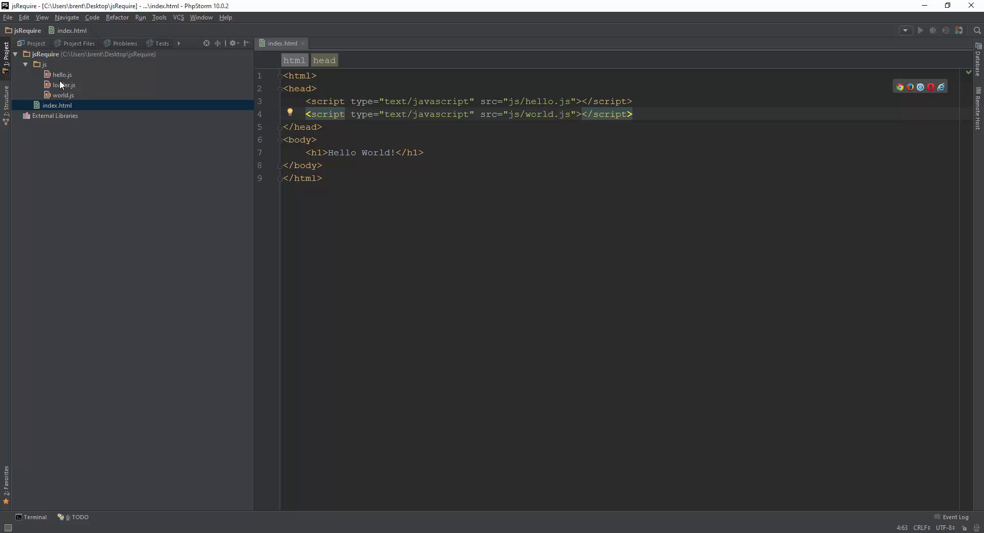
key("alt+tab")
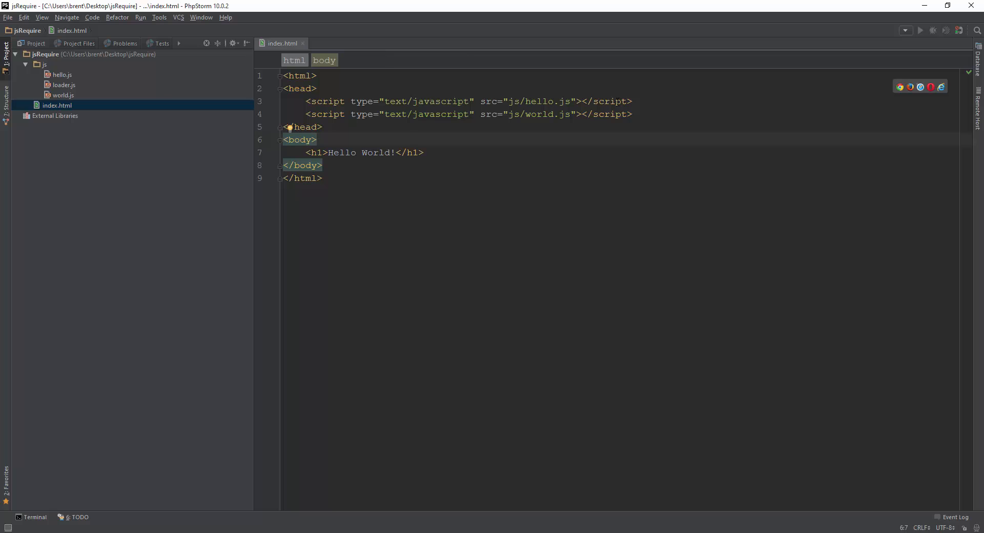
double_click(62, 75)
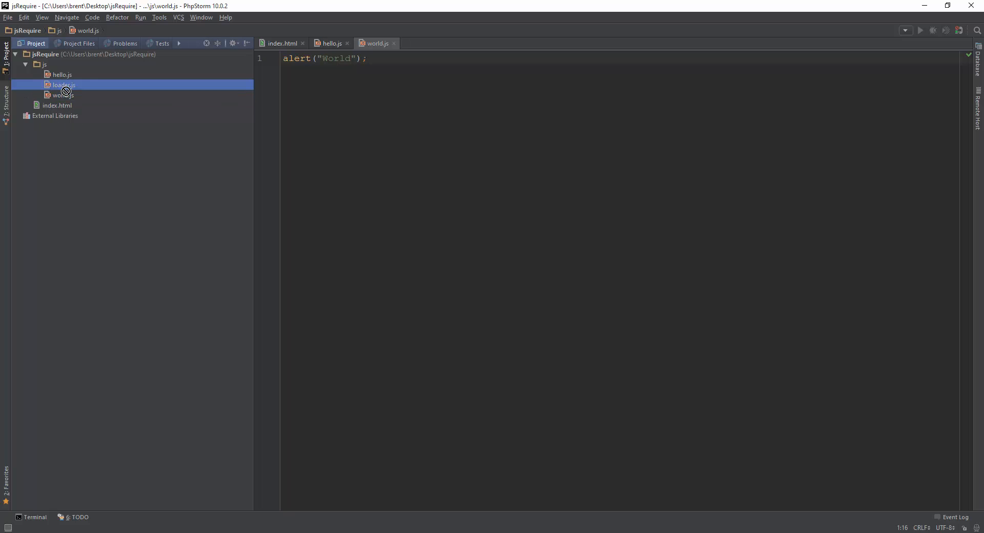
double_click(63, 84)
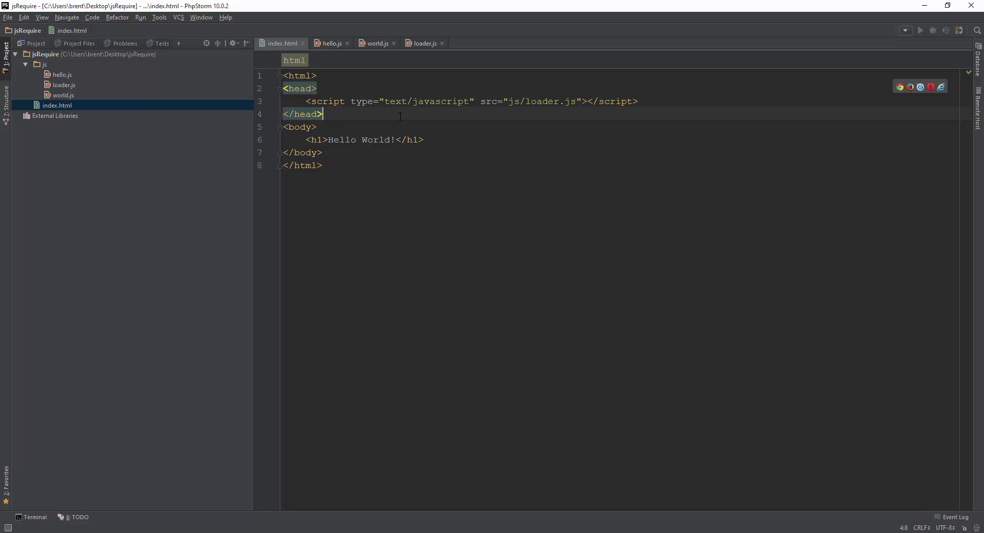
left_click(63, 85)
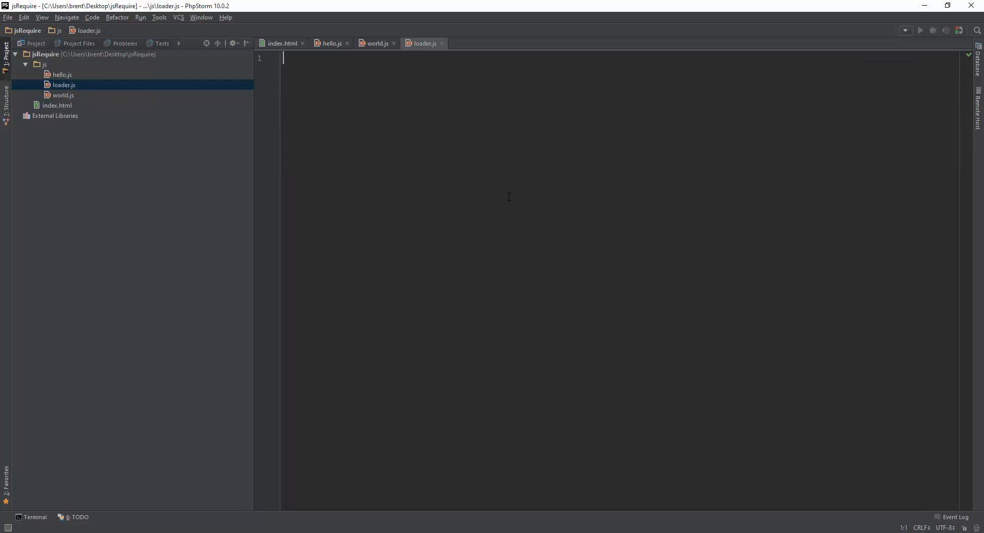
Start function load(file) with var scr = document.createElement("script")
type("function load(file) {")
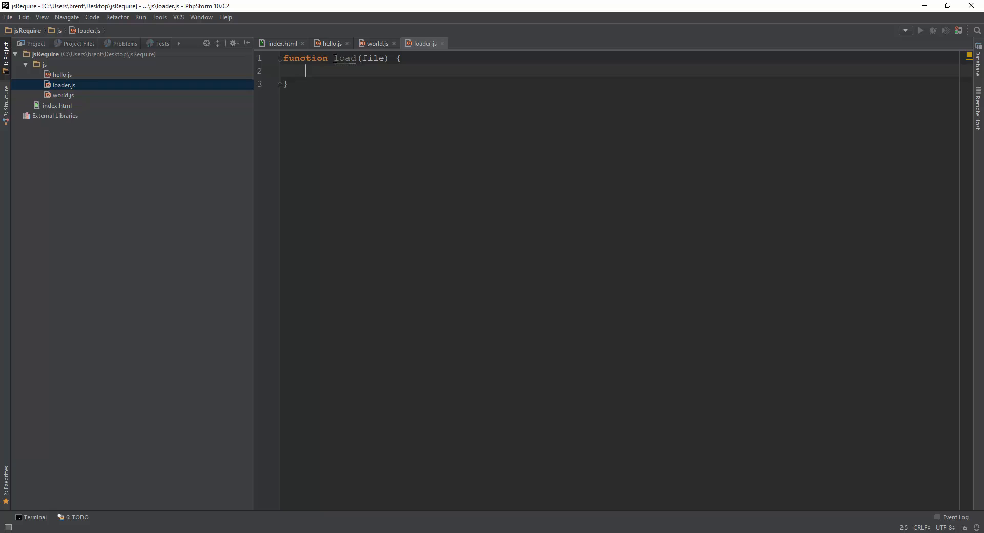
double_click(344, 58)
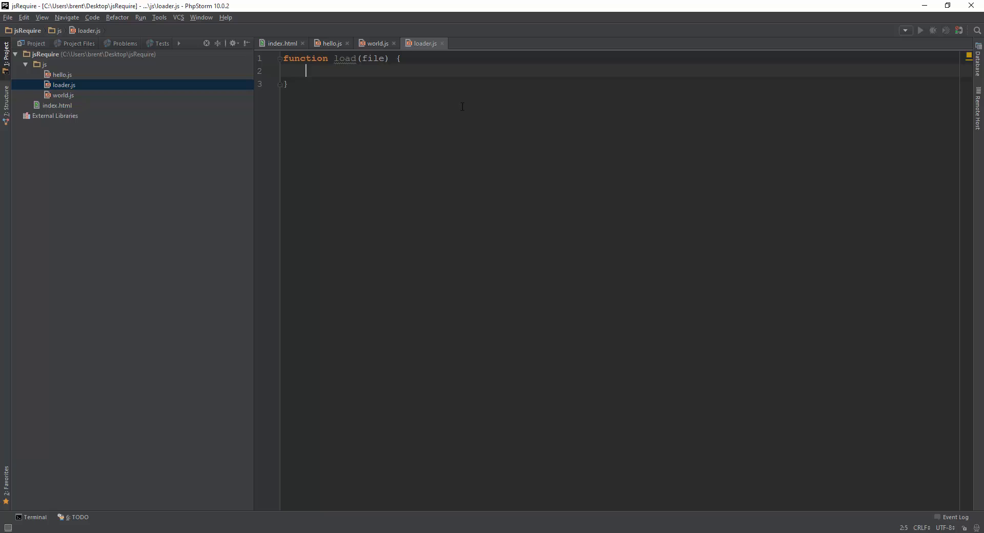
type("var")
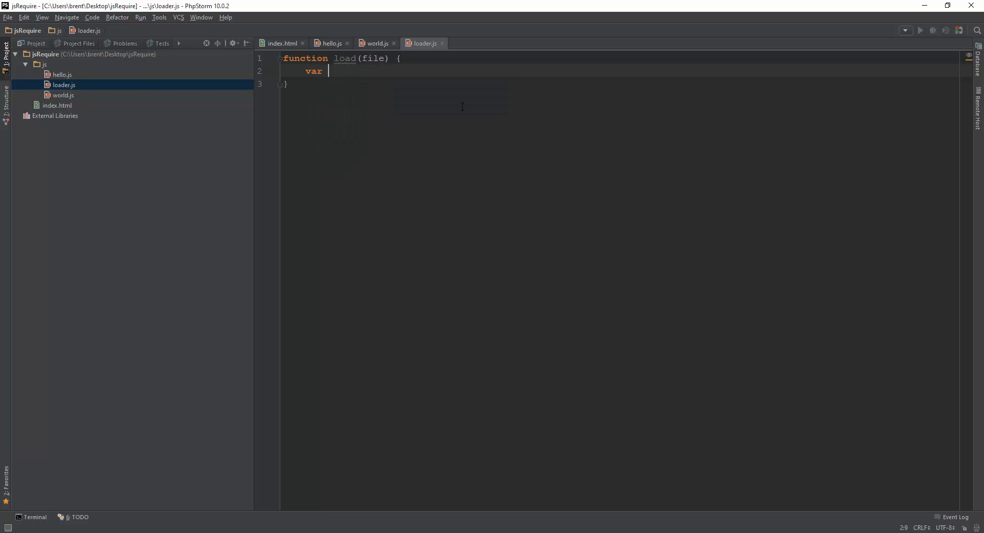
type("scr")
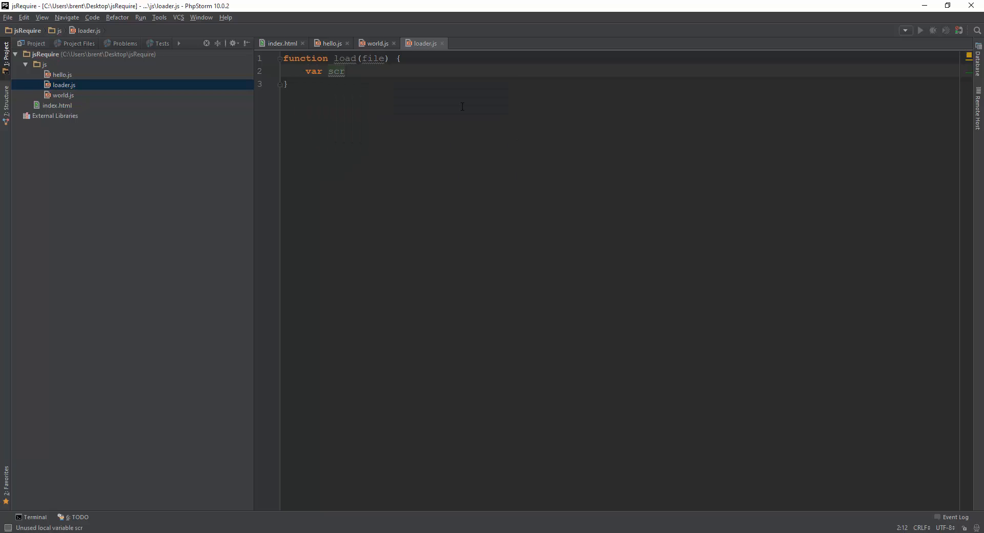
type("= document")
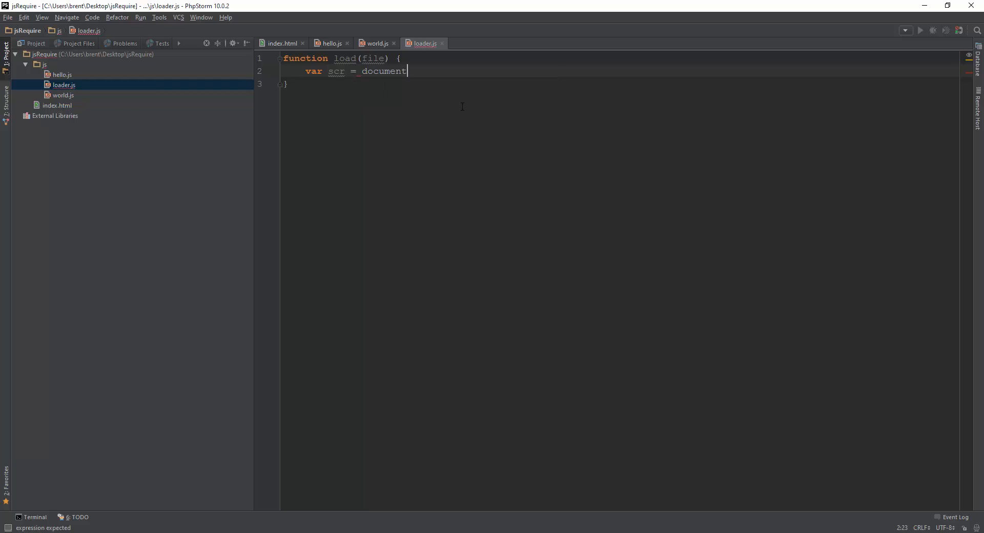
type(".createElement")
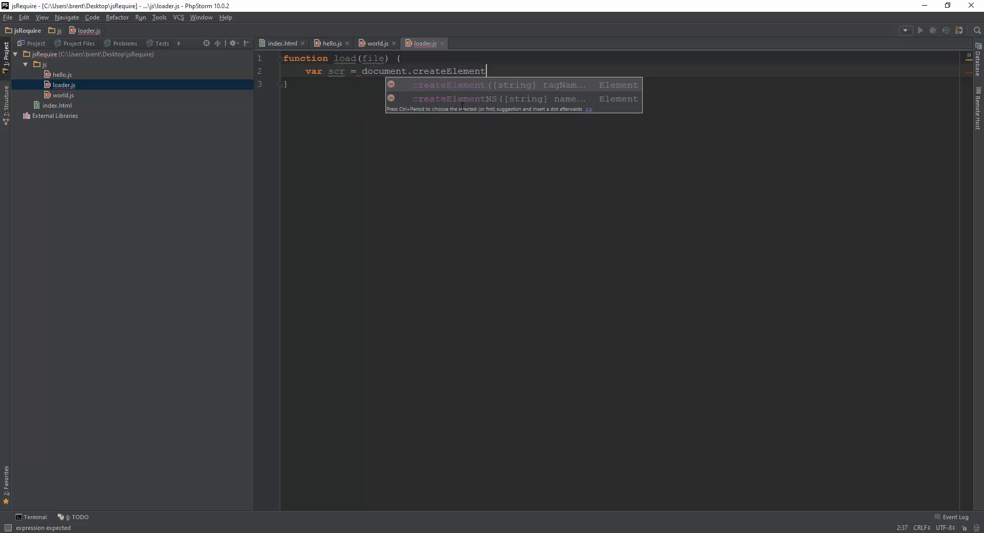
type("(\"script\");")
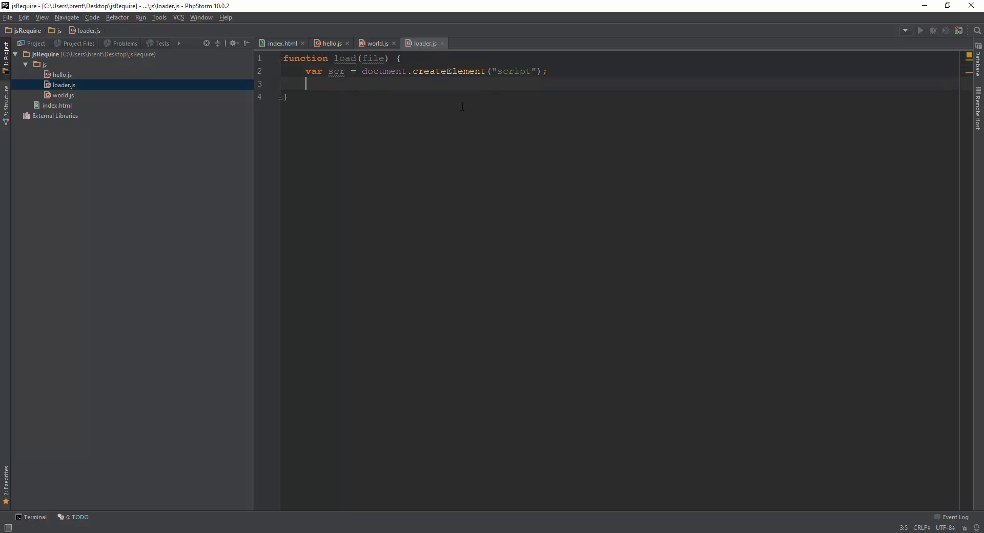
Set the script's type to text/javascript and begin setting its src to file
type("scr.seta")
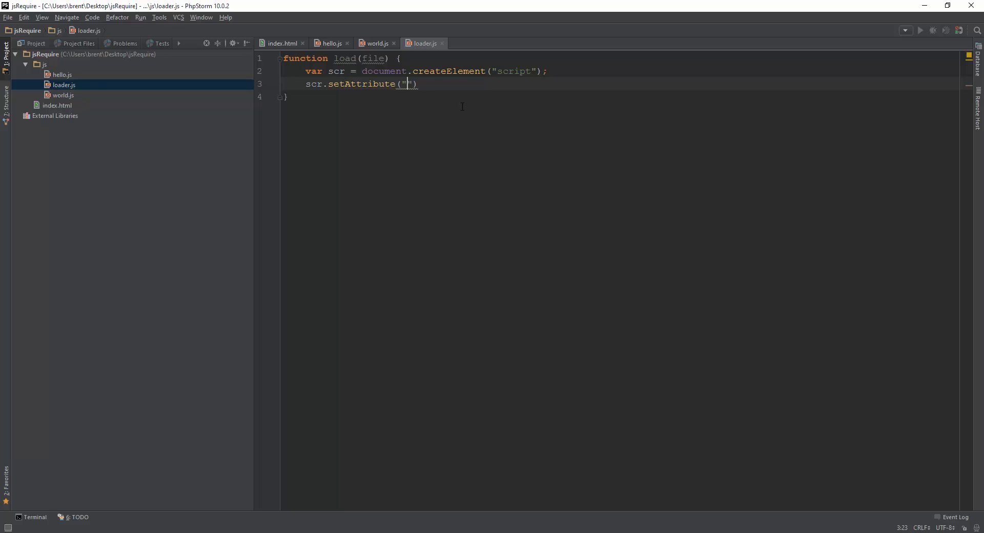
type("type\", \"te")
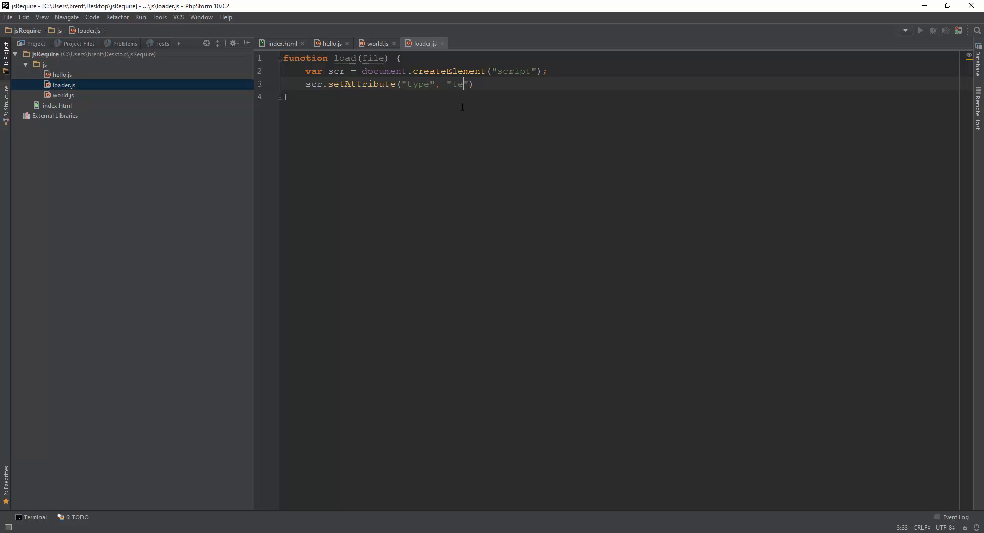
type("xt/javascript")
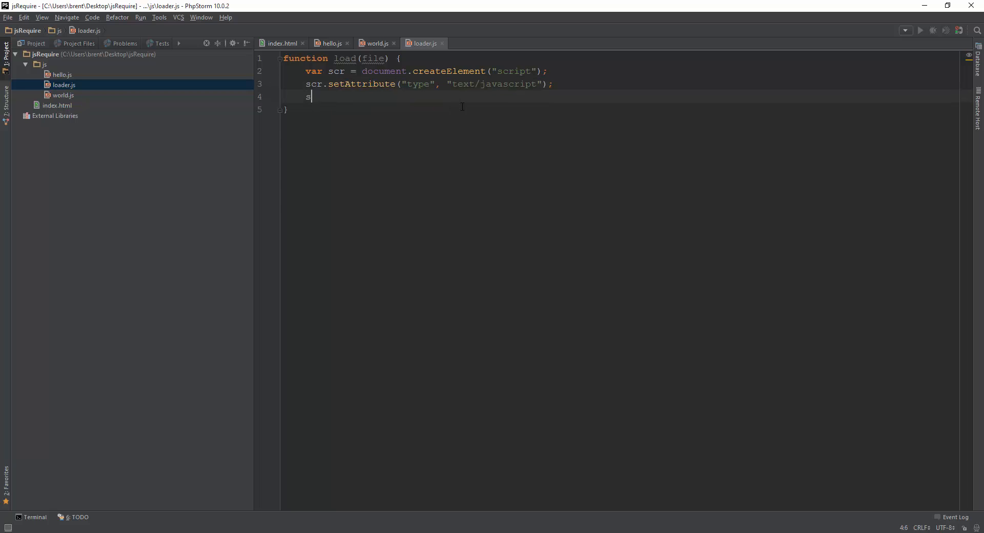
type("cr.setAttribute(\"src")
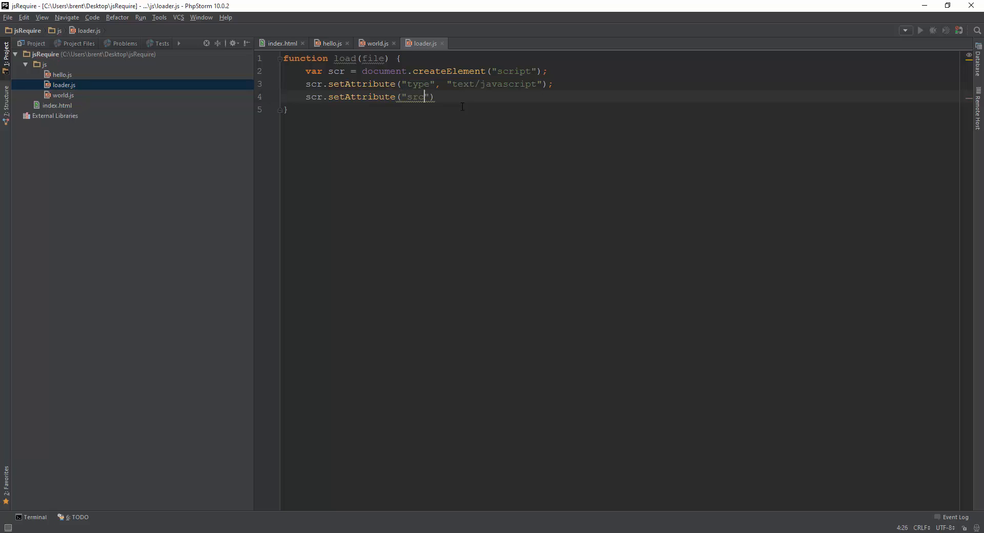
type(", file")
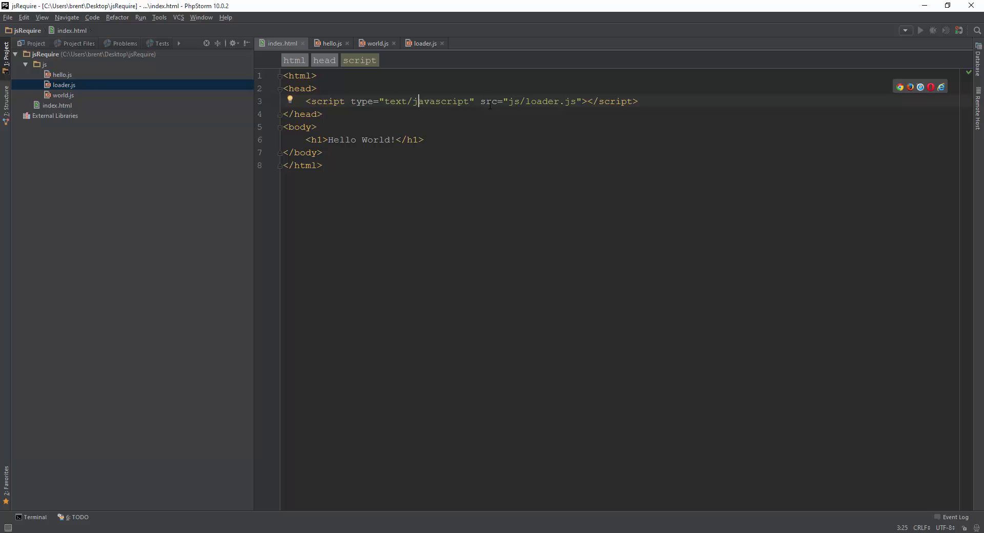
Add document.getElementsByTagName("head")[0].appendChild(src); to load, followed by new blank lines
double_click(541, 101)
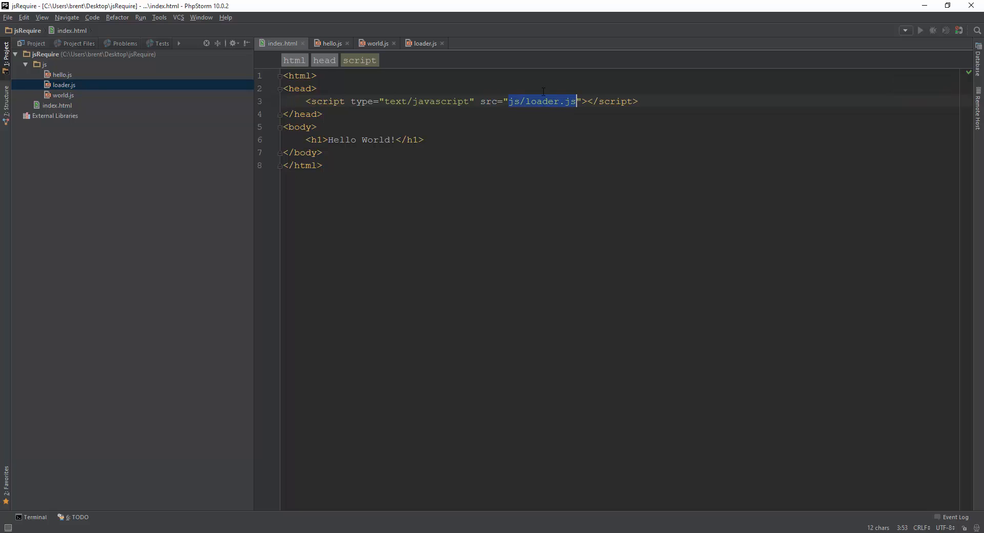
left_click(423, 42)
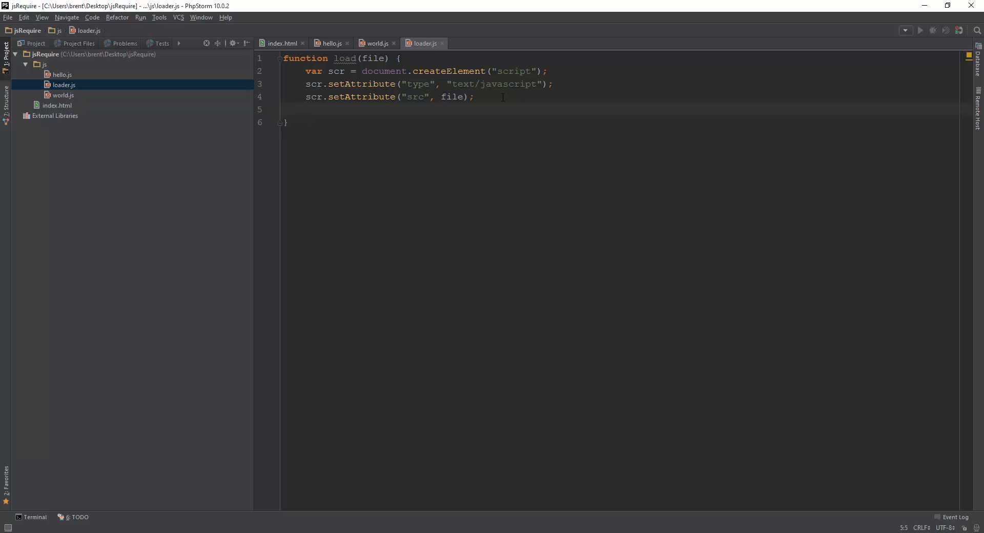
type("document.g")
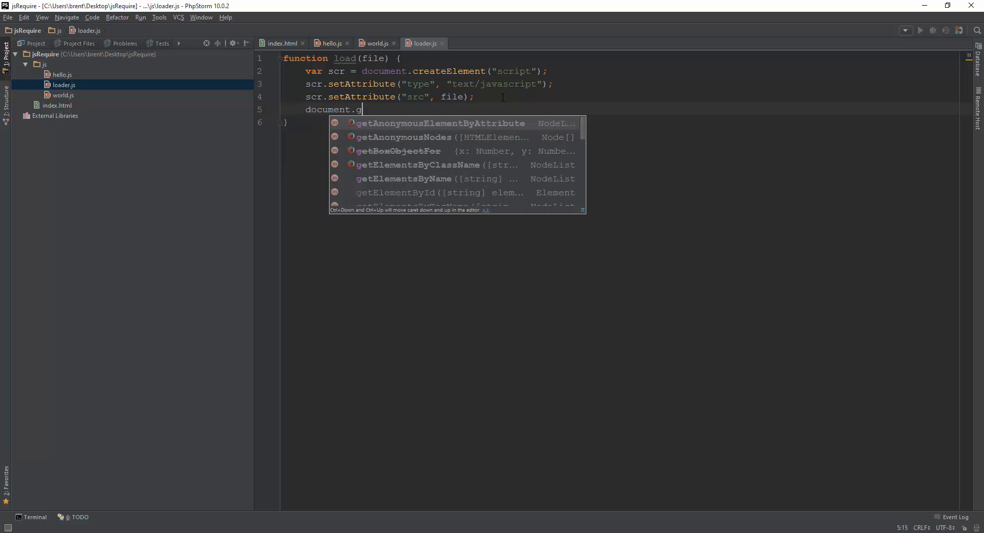
type("etElements")
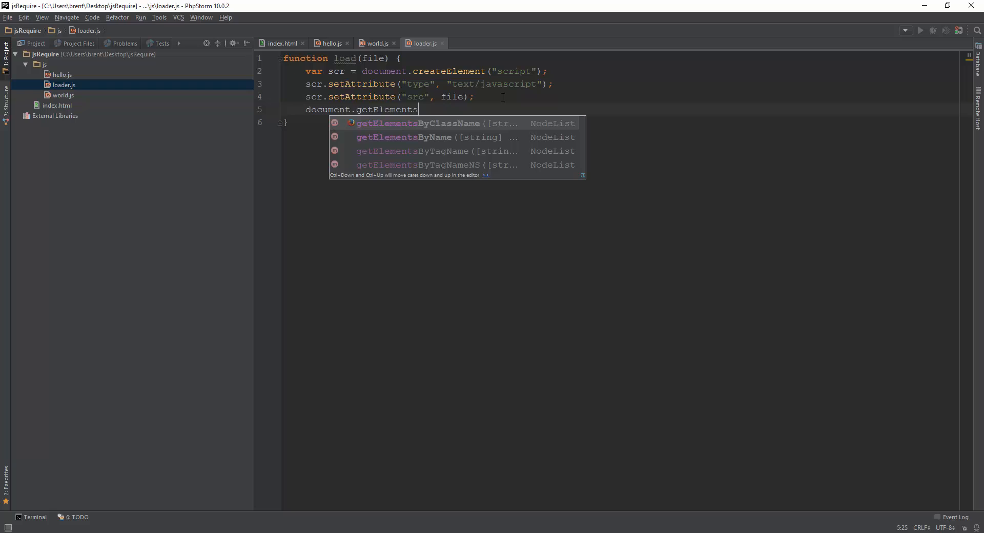
type("ByTagName(\"")
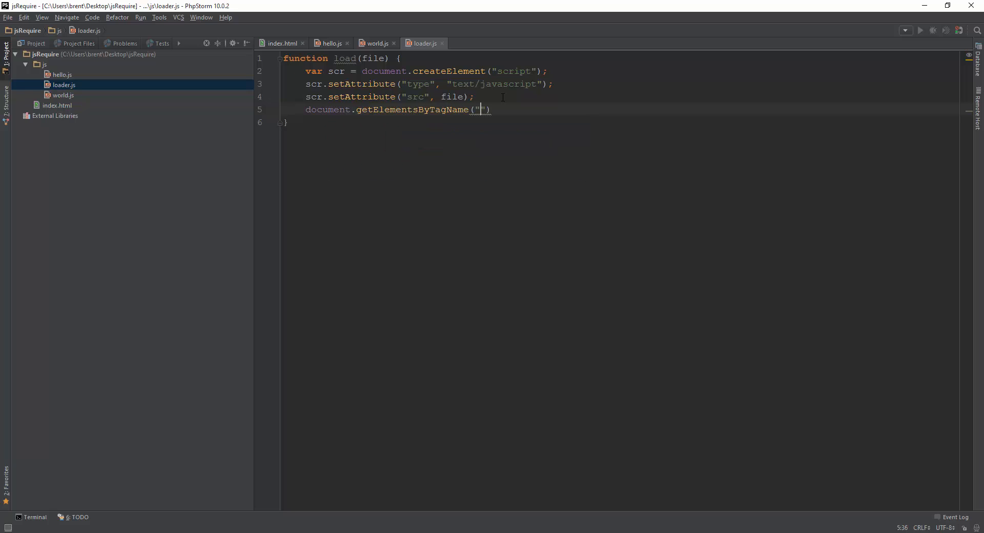
type("head\")[0")
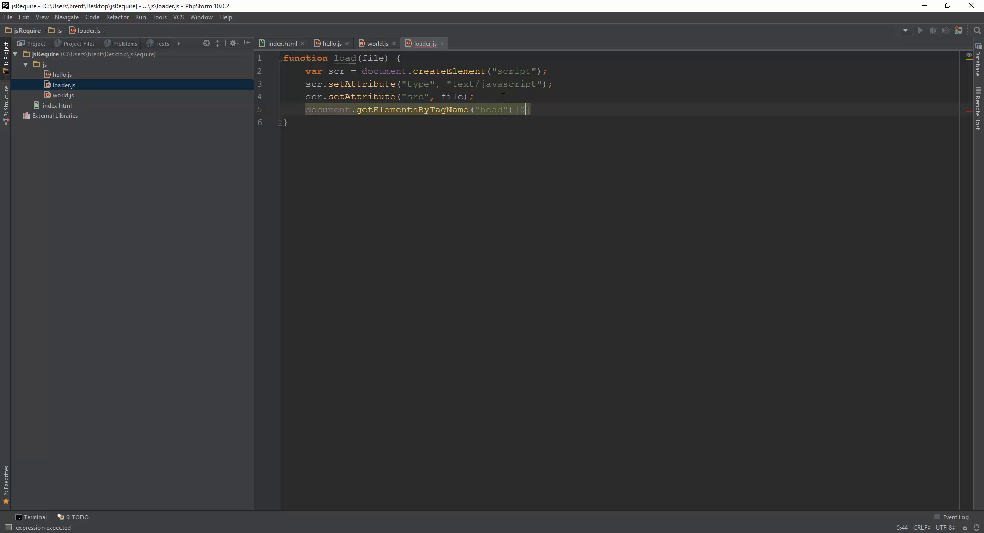
type(".a")
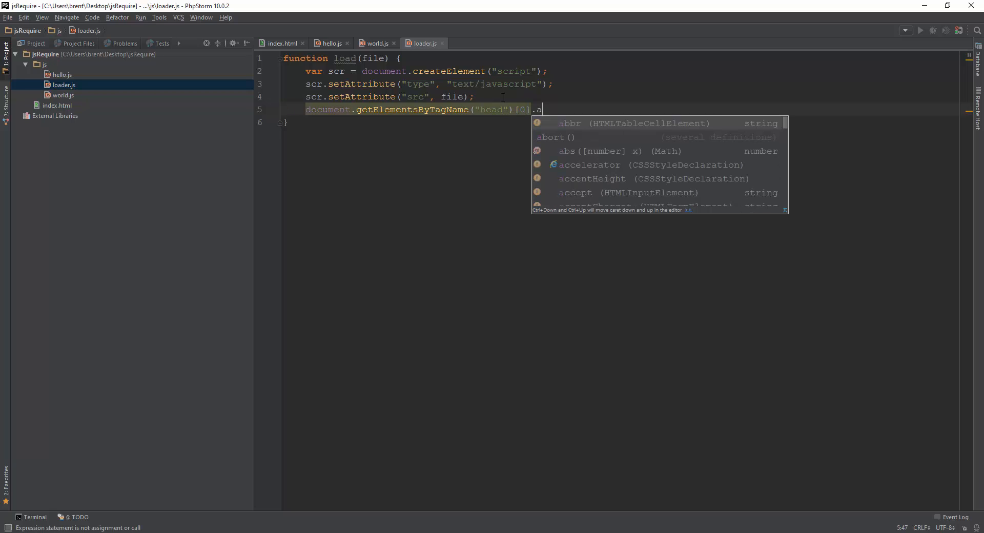
type("ppendChild()")
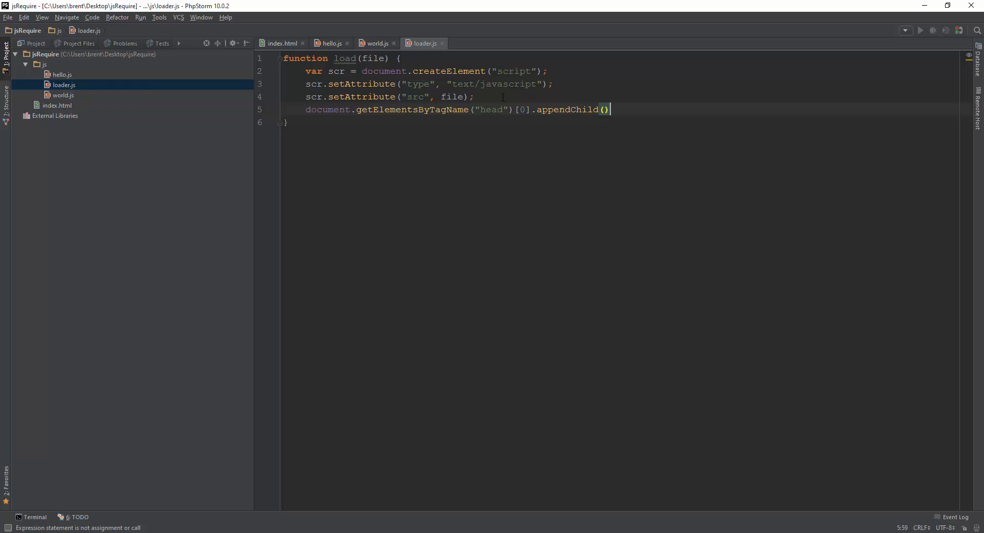
type("src;")
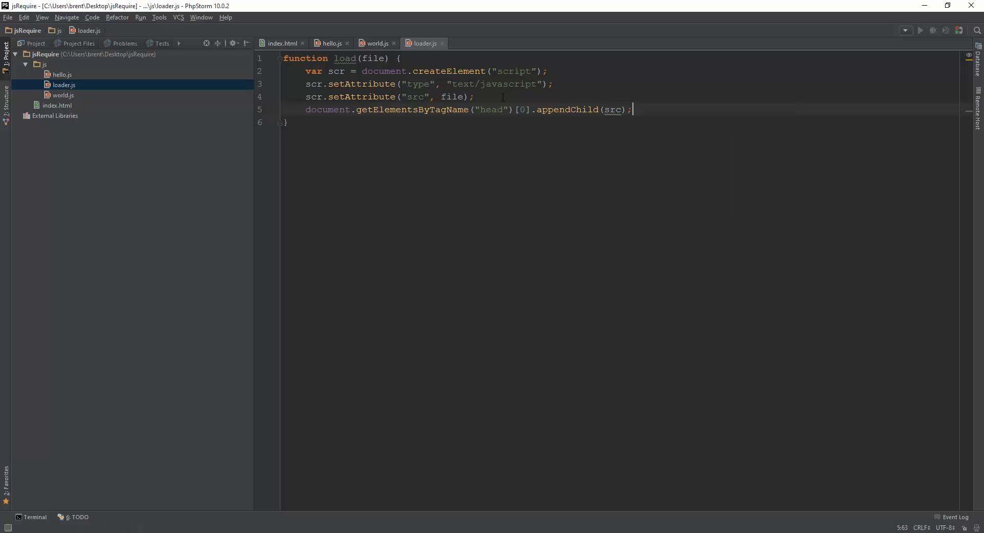
key("enter")
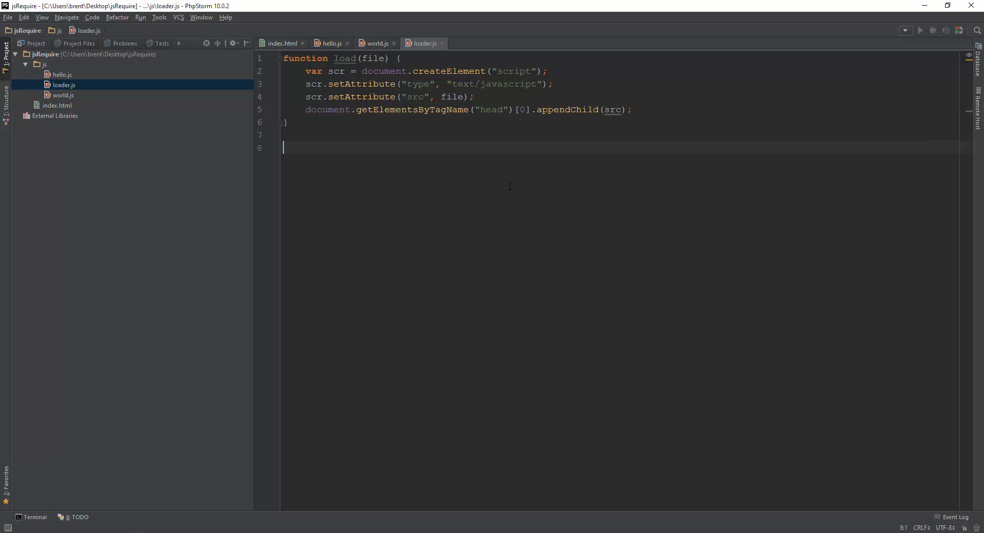
Call load("js/hello.js") and load("js/world.js") below the function
type("load(\"j\")")
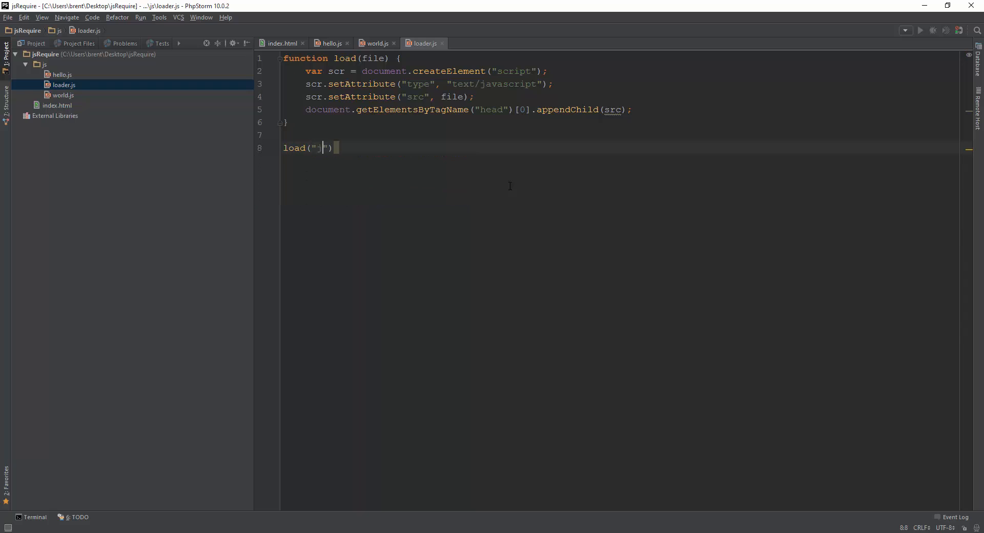
type("s/")
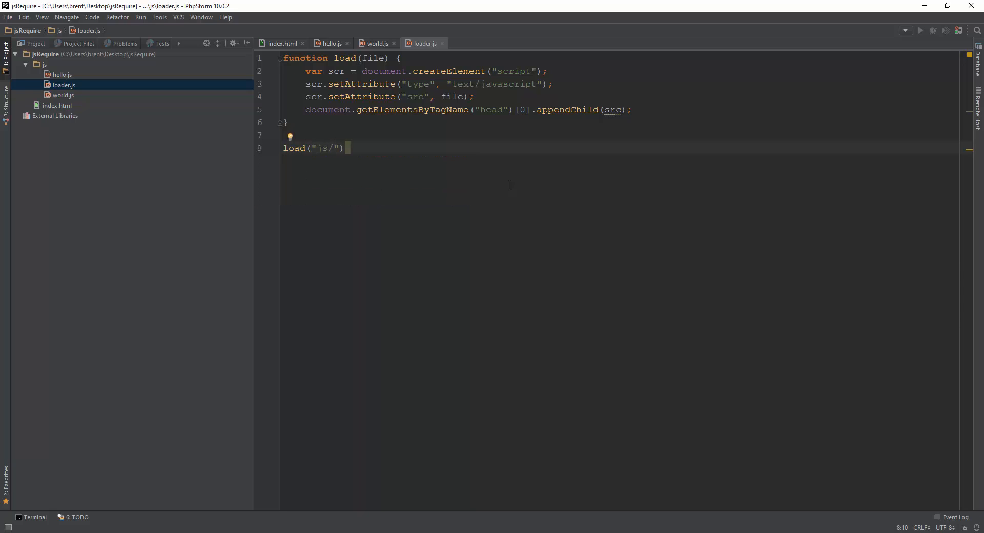
type("hello.js")
type("load(\"")
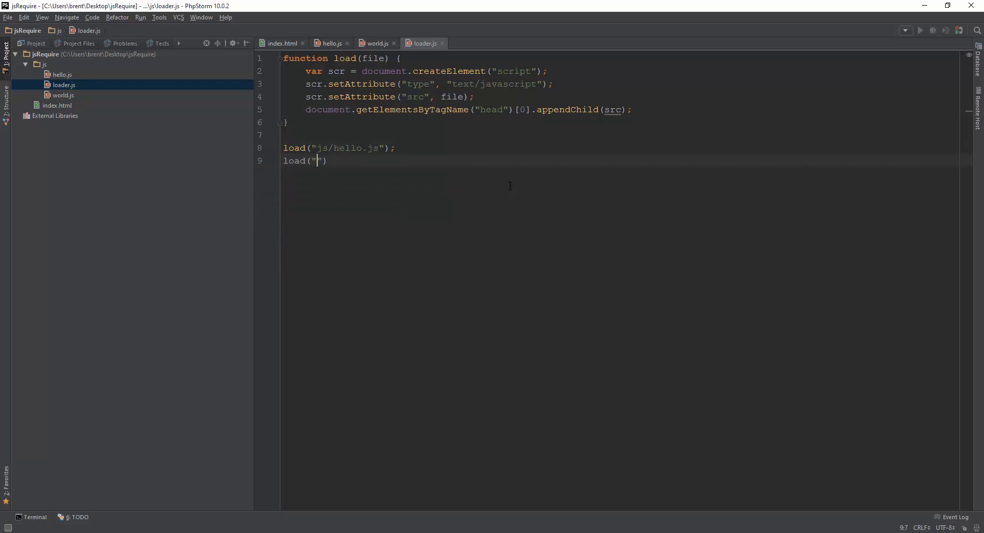
type("js/world")
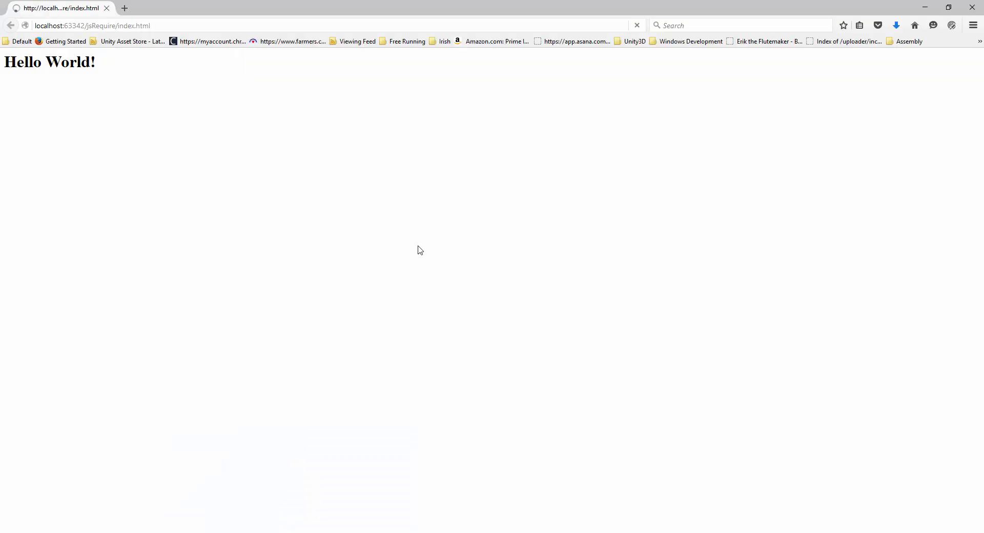
Leave the Hello World! page in Firefox and return to the code editor
key("F12")
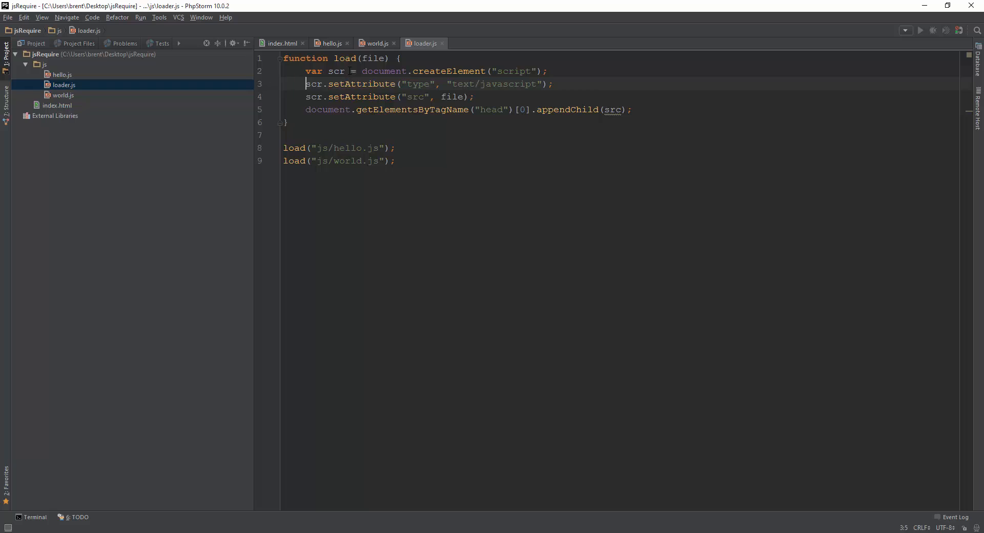
Rename the scr variable to src with Shift+F6, then move to the top of loader.js
double_click(611, 109)
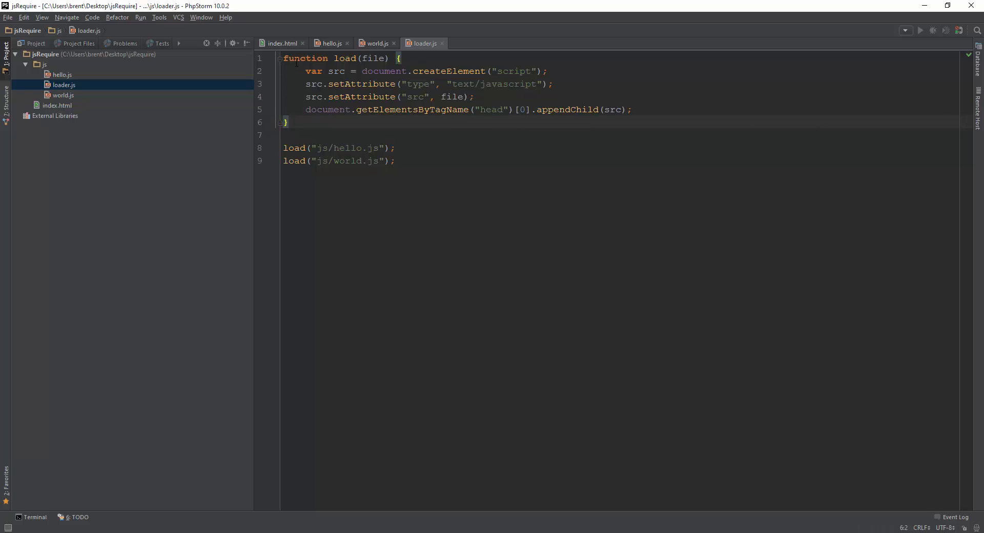
mouse_move(80, 78)
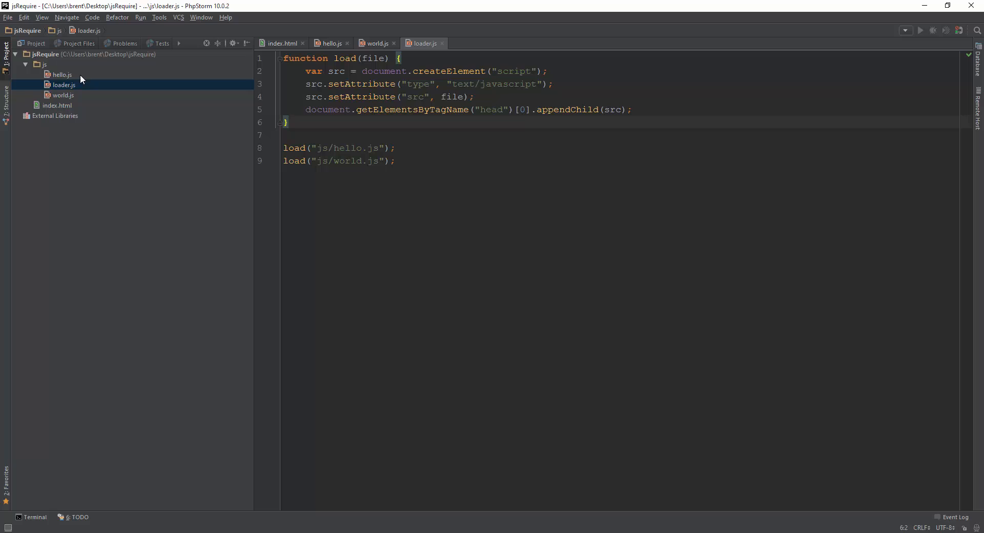
mouse_move(438, 151)
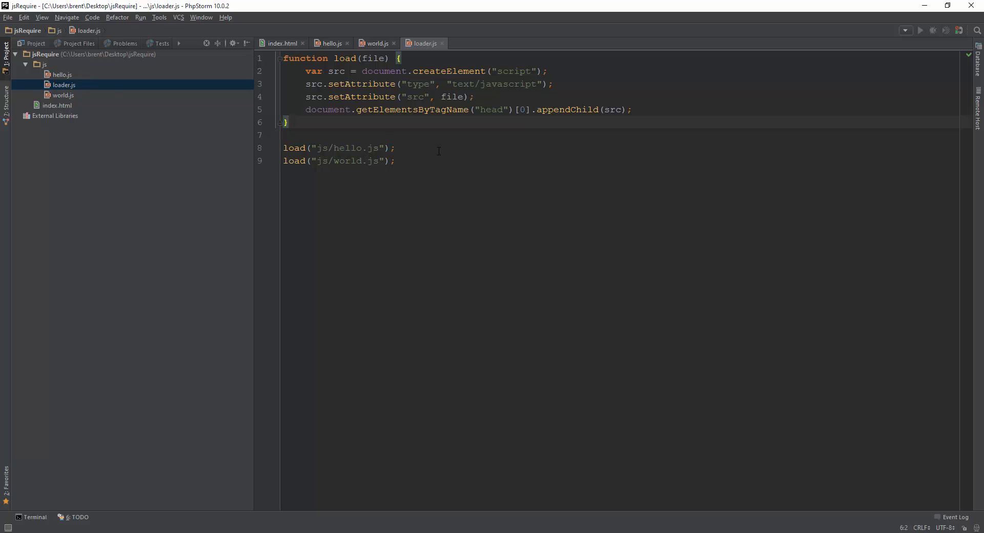
mouse_move(73, 85)
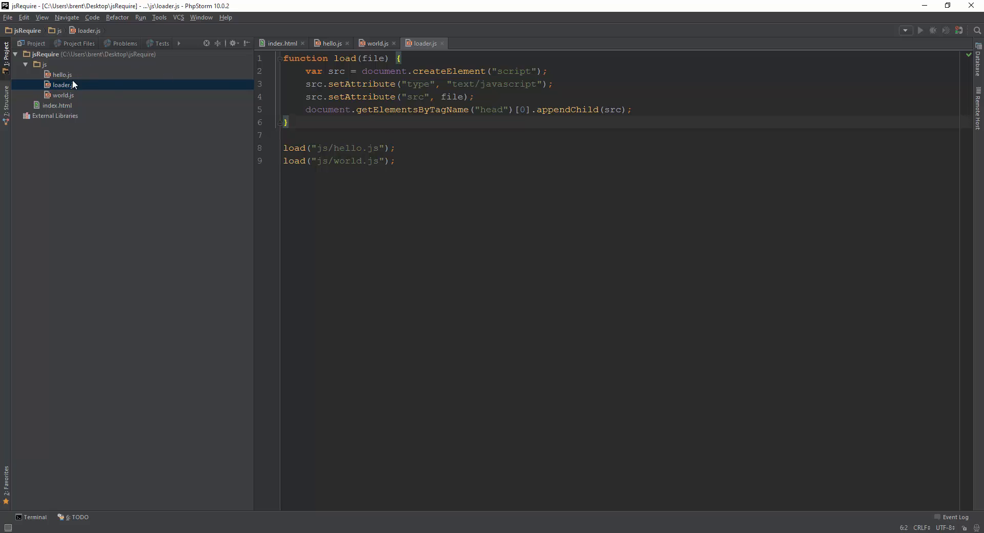
mouse_move(392, 136)
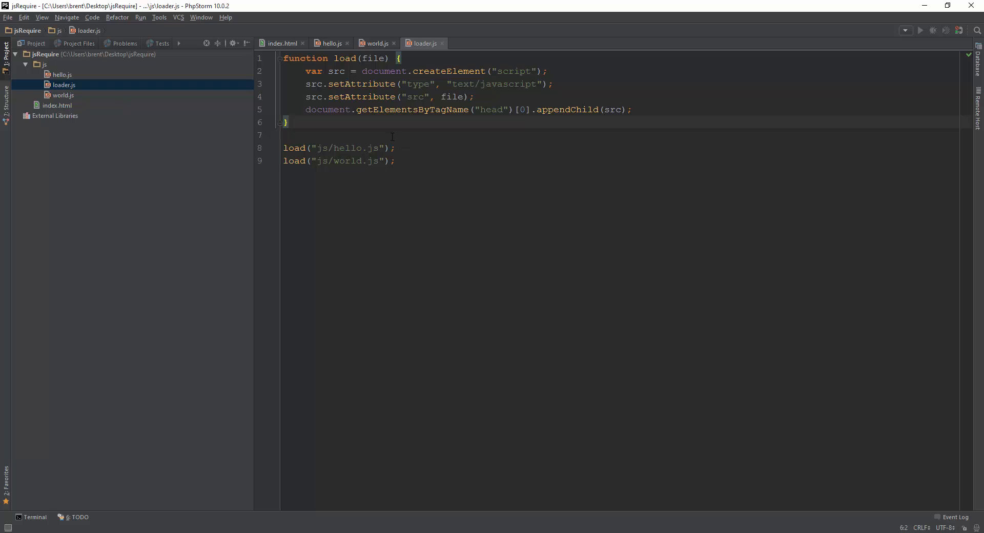
left_click(286, 59)
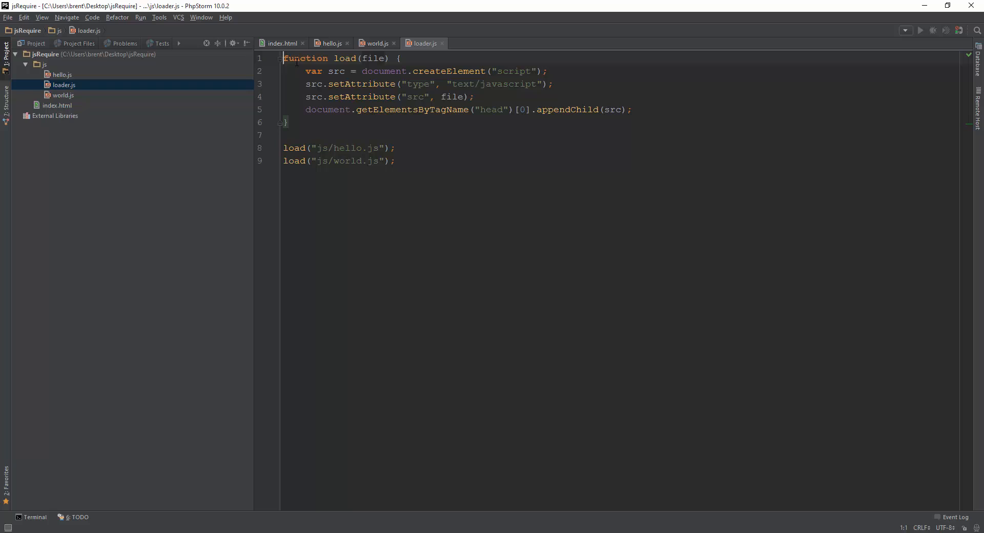
Paste the $js http library at the top and comment out load's old script-tag lines
key("Enter")
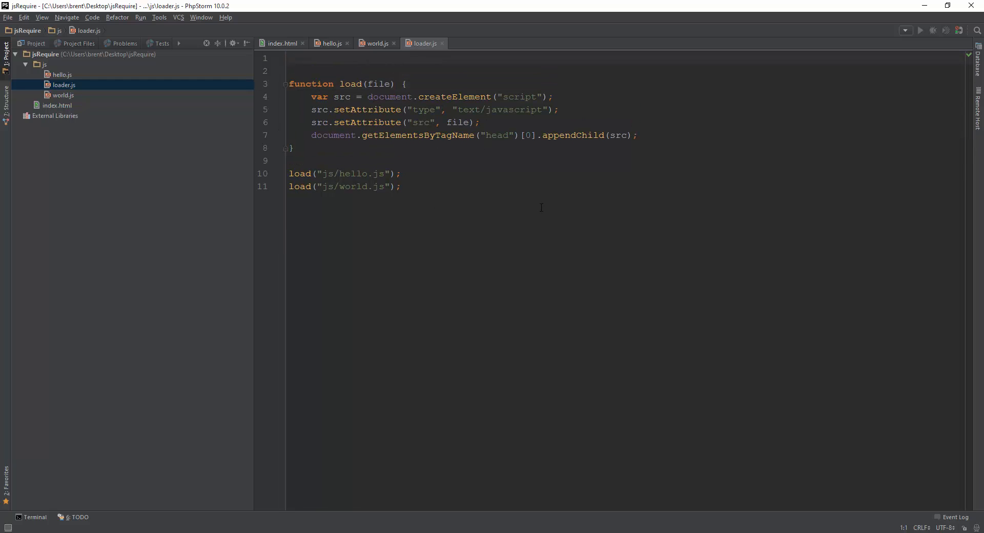
mouse_move(149, 88)
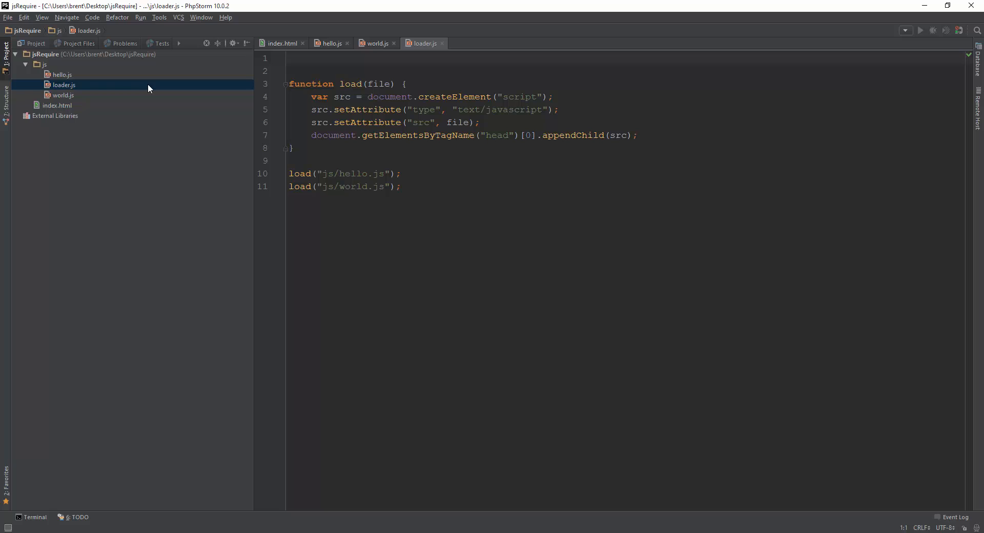
mouse_move(78, 94)
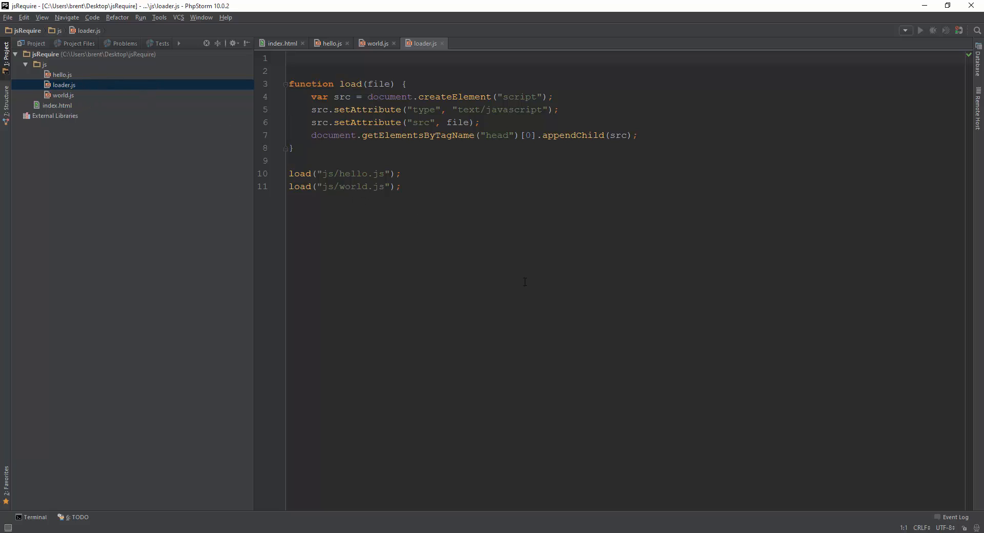
mouse_move(3, 205)
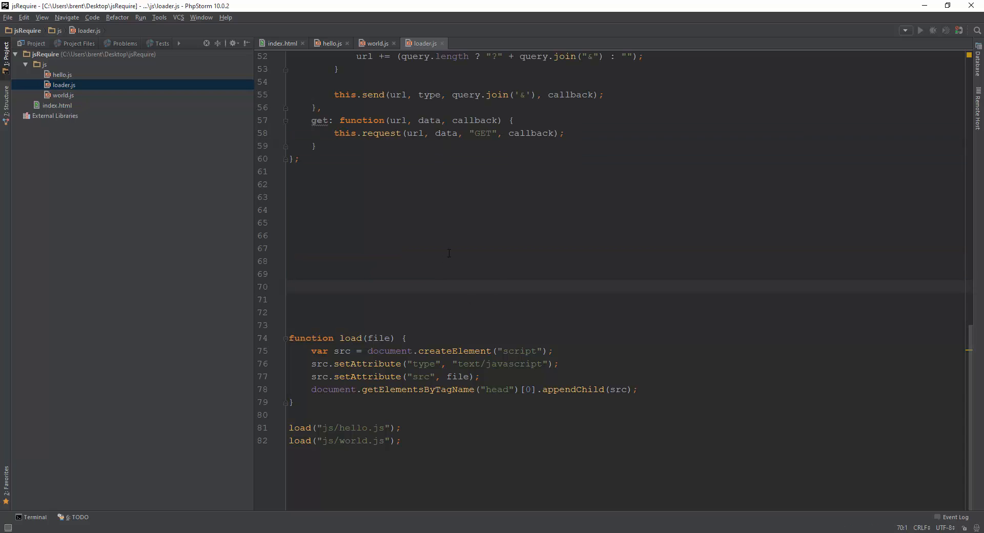
left_click_drag(312, 351, 338, 351)
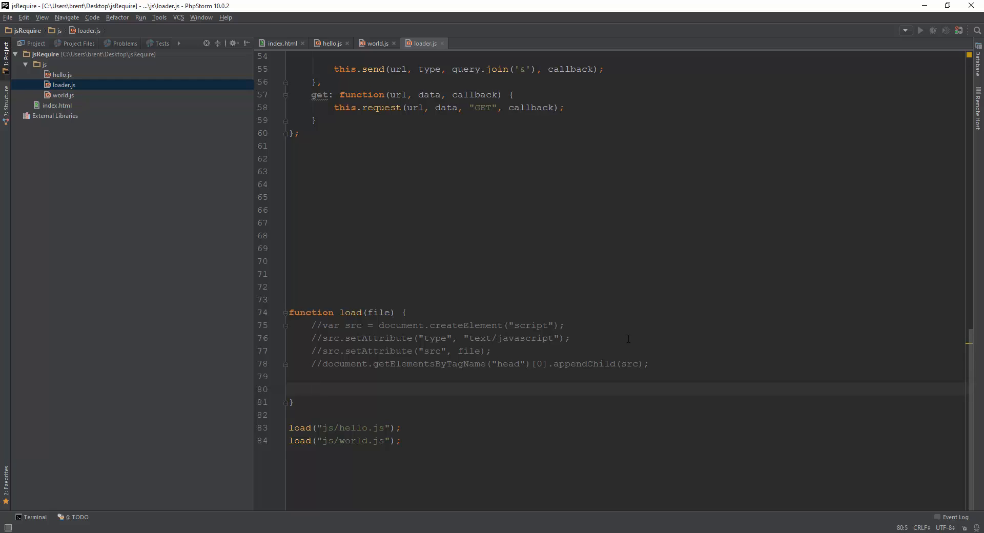
Inside load, call $js.http.get(file, {}, function() {}) with a blank callback body line
type("$js.http")
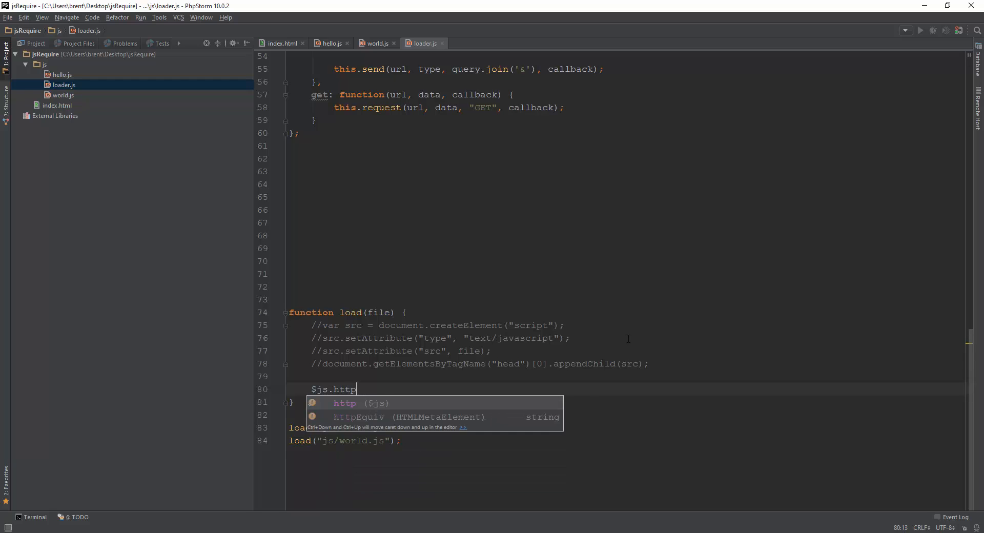
type(".get(\"")
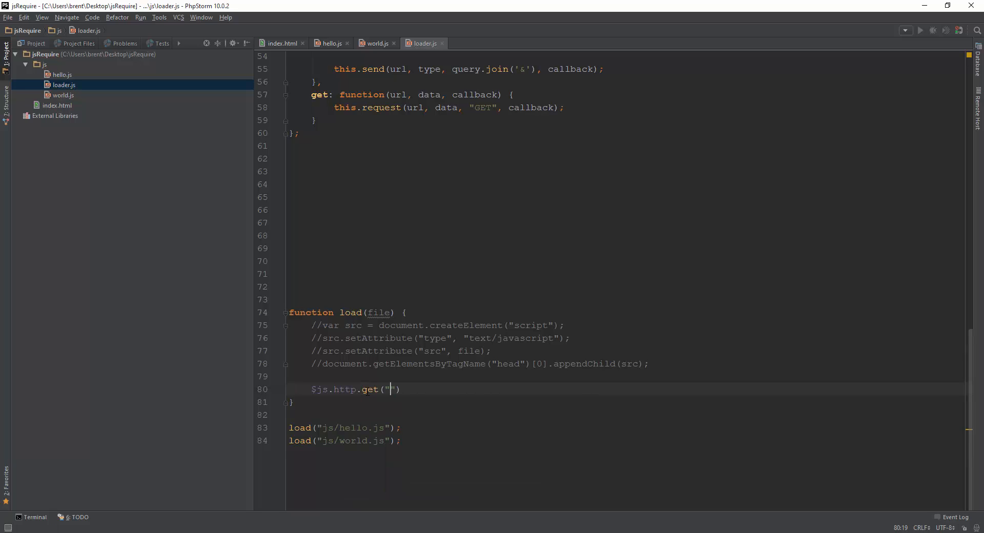
type("file, {},")
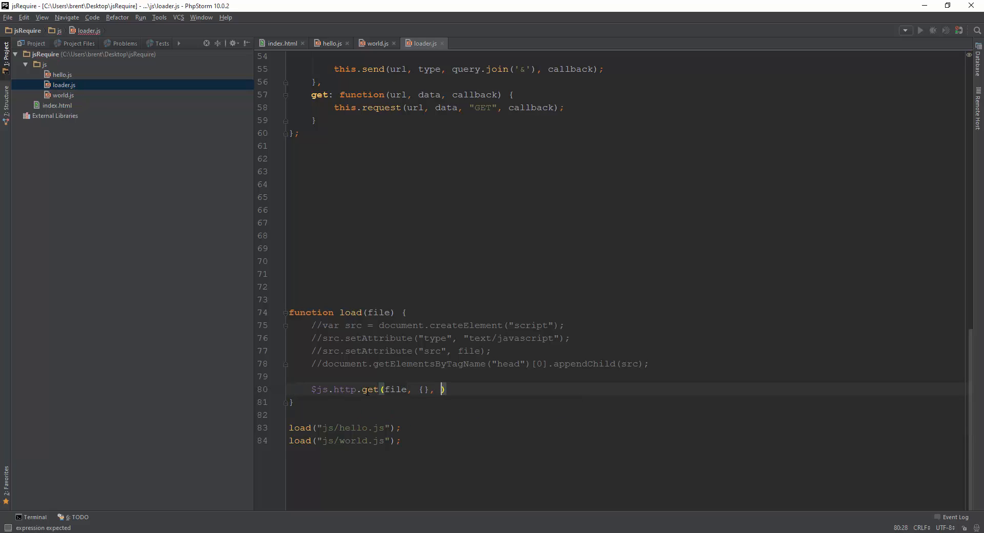
type("function() {})")
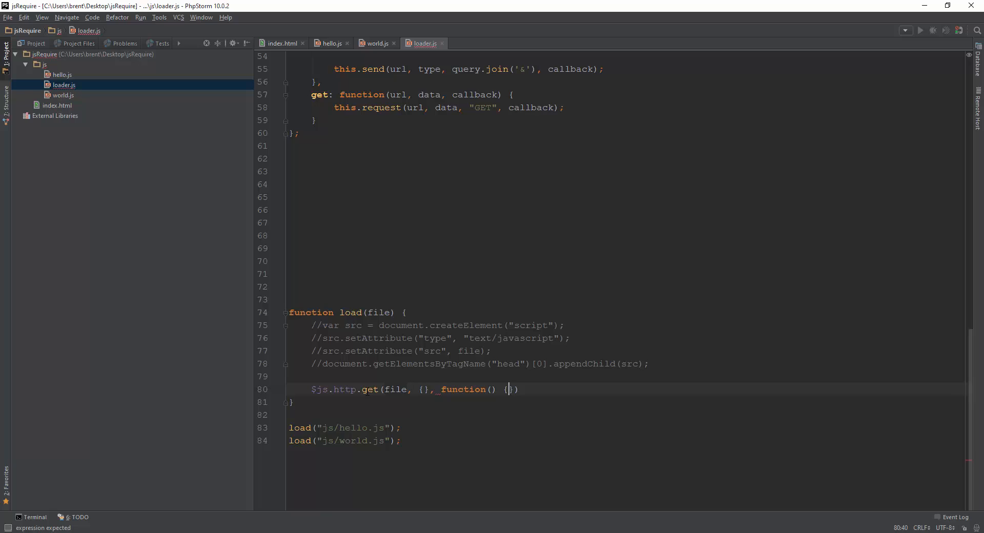
key("enter")
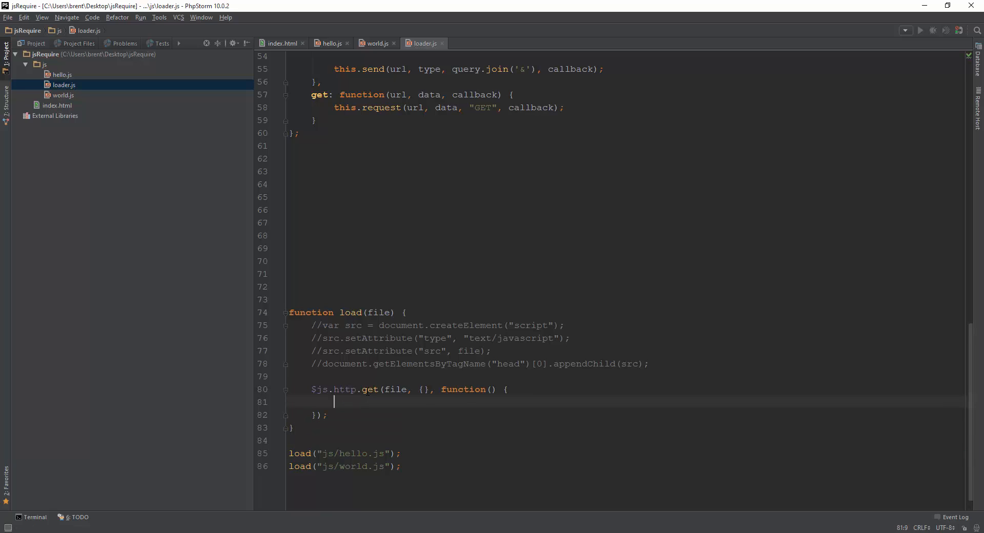
scroll("down", 3)
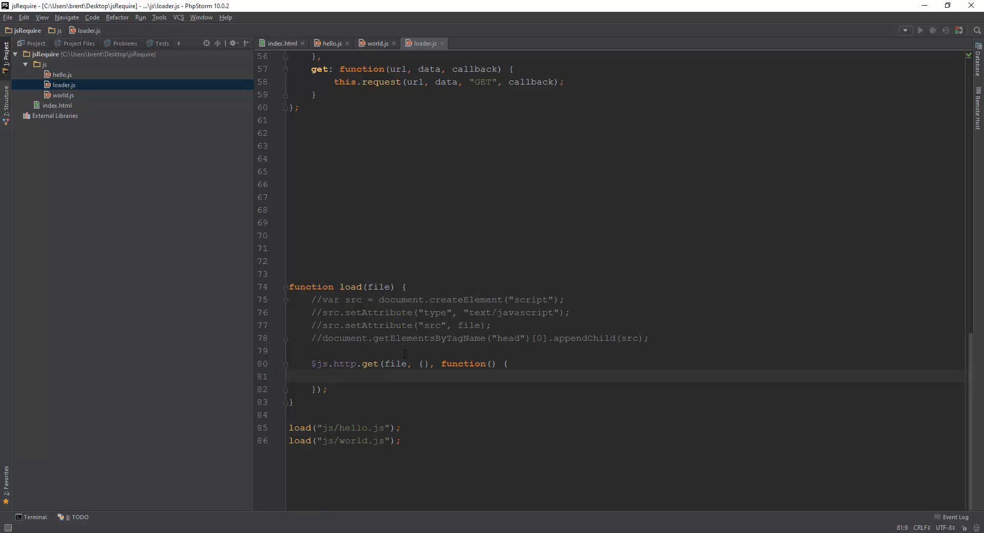
left_click(333, 376)
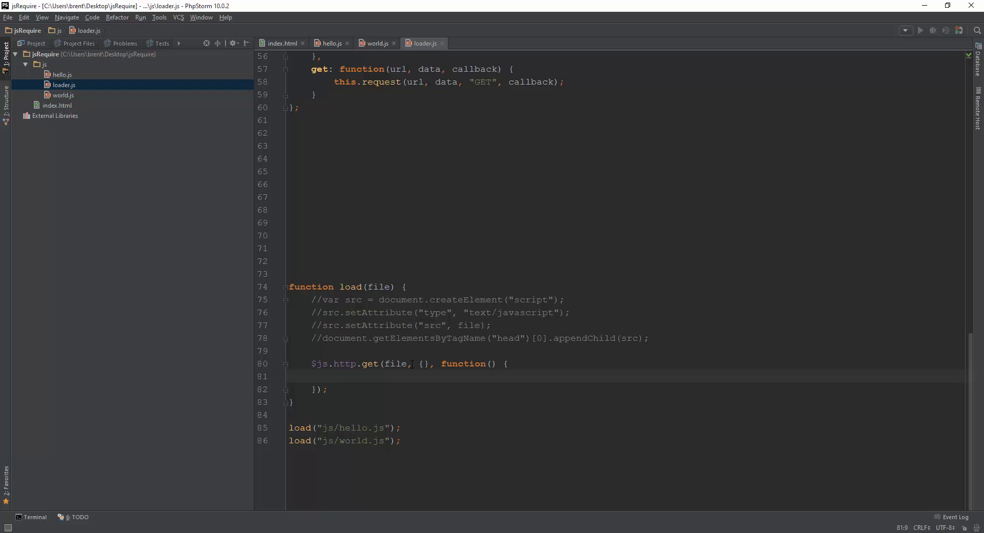
double_click(393, 363)
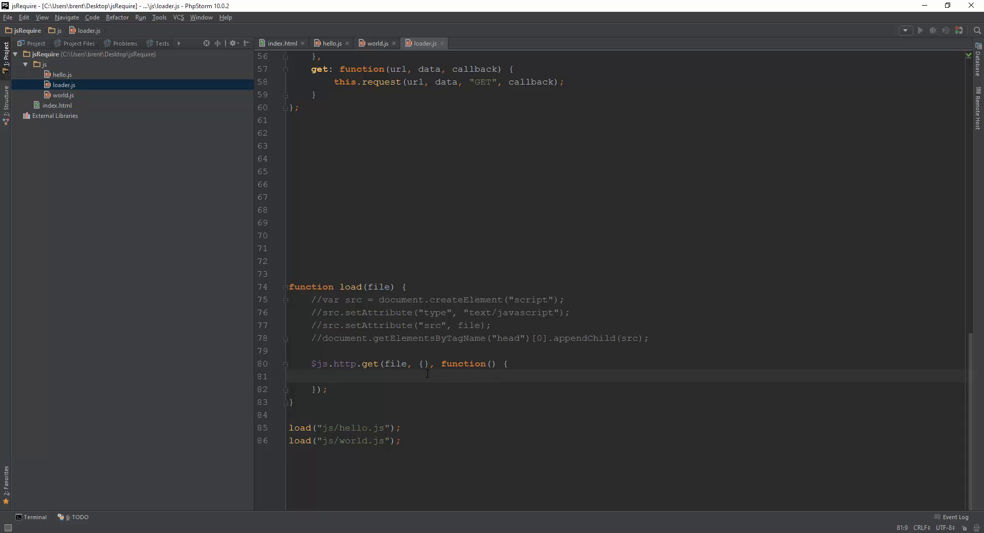
left_click_drag(441, 363, 327, 389)
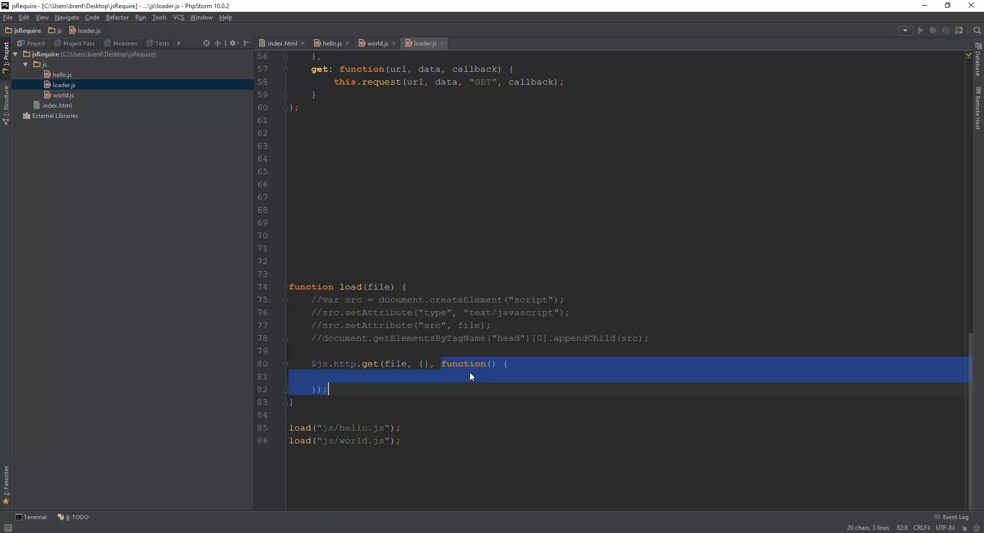
left_click(429, 420)
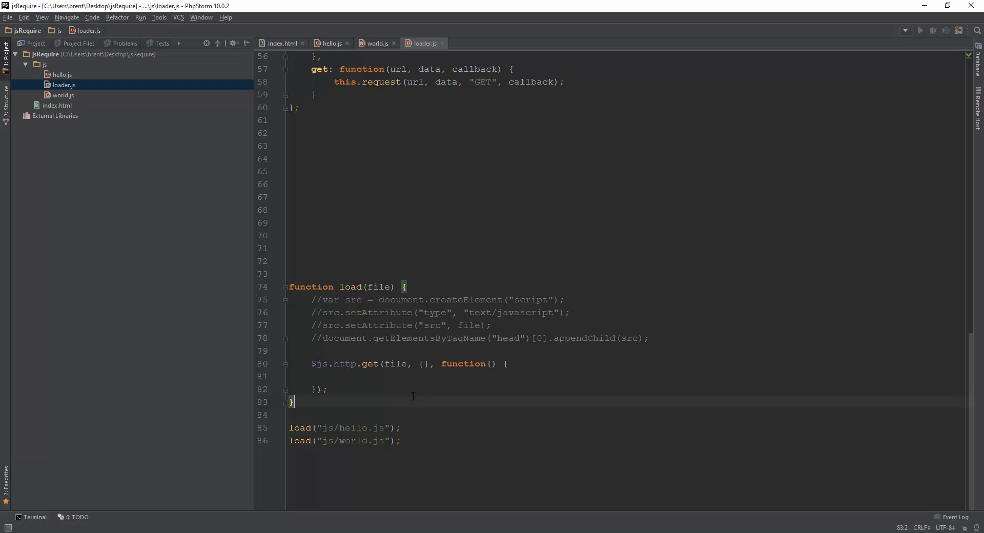
left_click(378, 287)
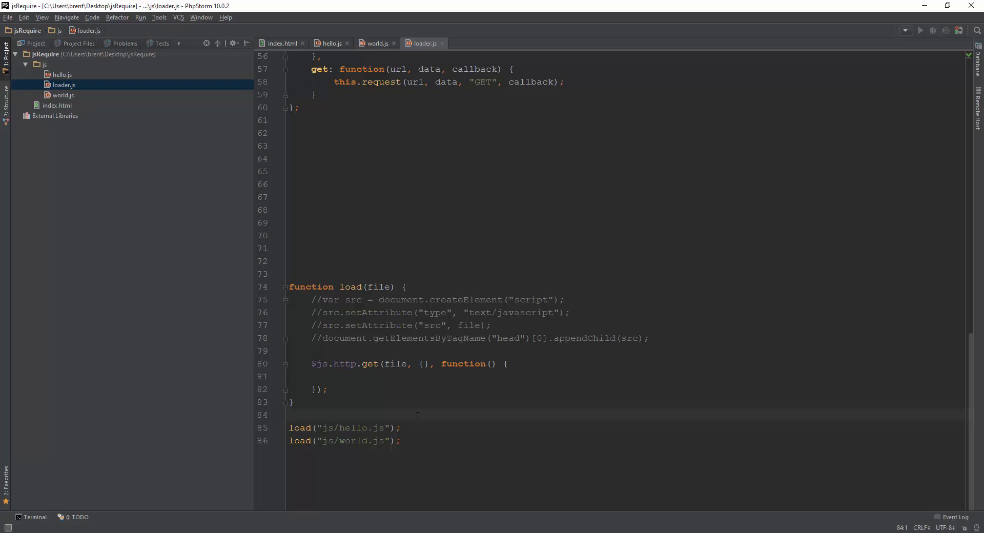
left_click(402, 428)
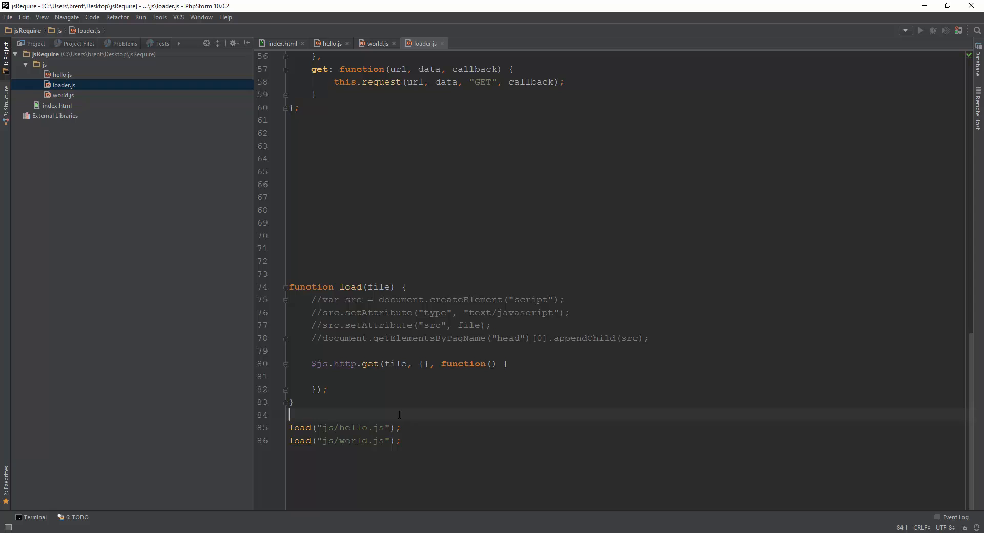
Declare var dependencies = ["js/hello.js", "js/world.js"] above the load calls
key("Enter")
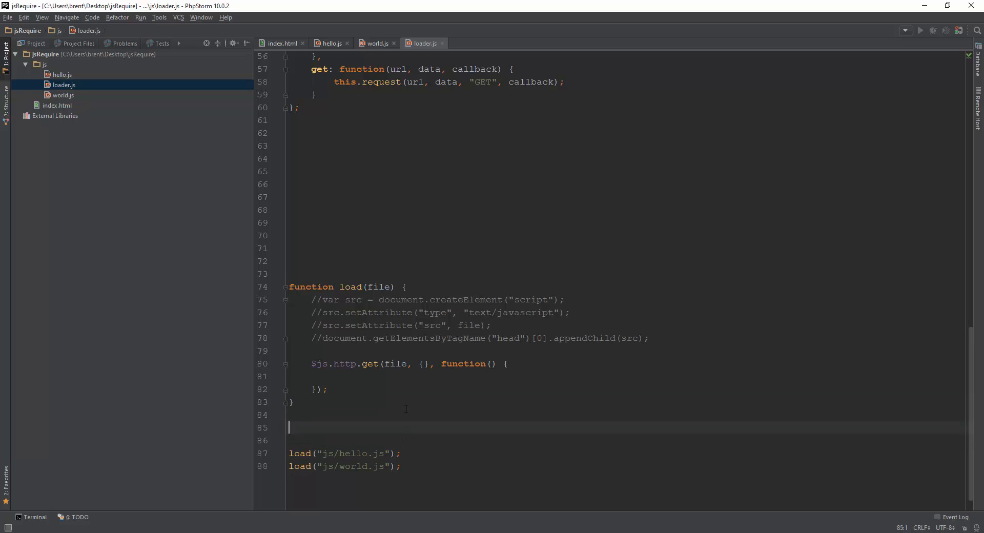
type("var dep")
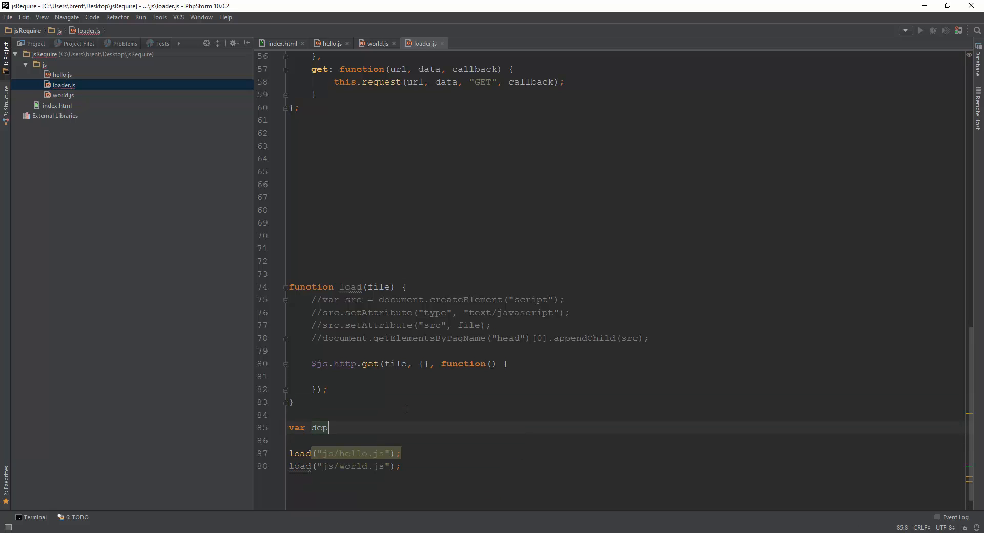
type("endencies")
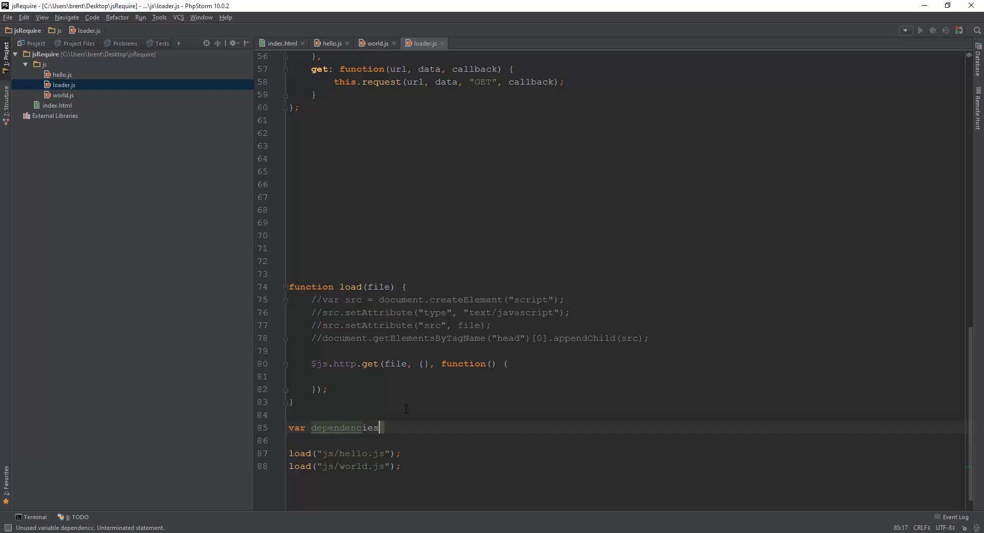
type("= [")
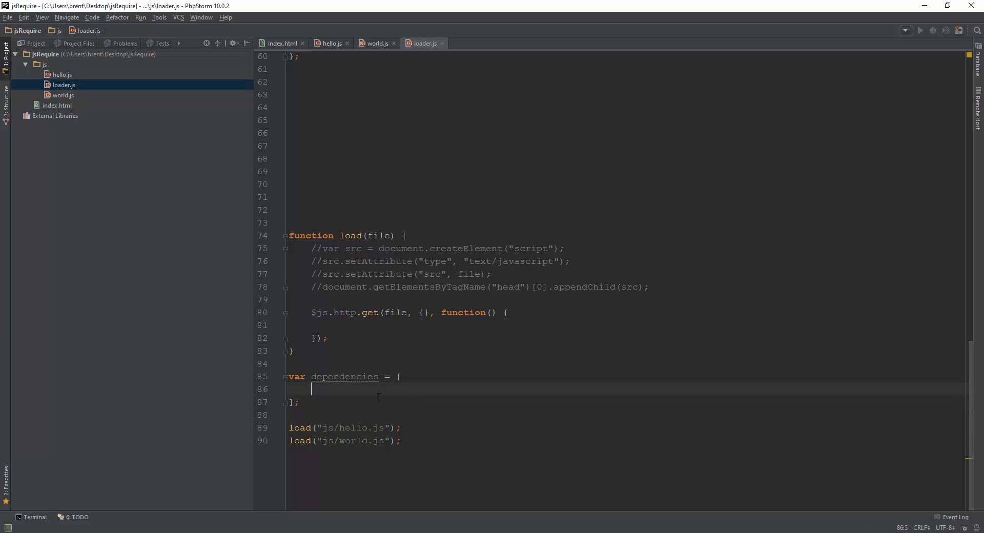
type("\"js/hello.js\",")
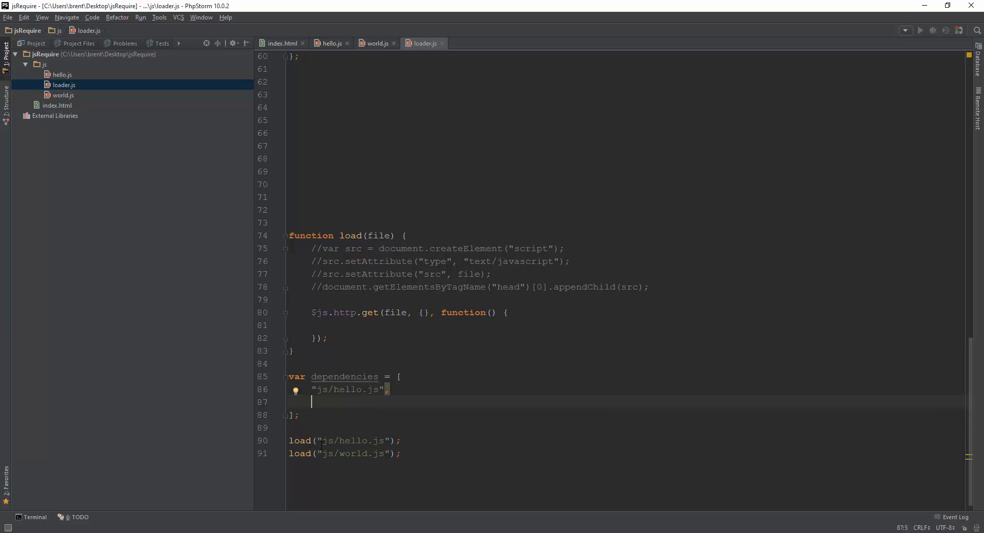
double_click(349, 453)
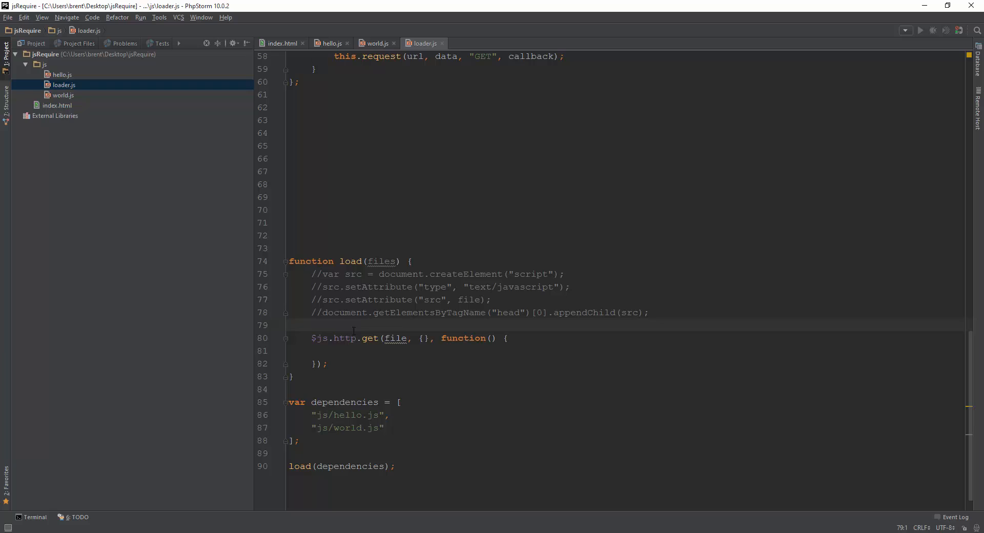
Pass files[0] to $js.http.get, trying and then dropping a var current = 0 index
type("[0")
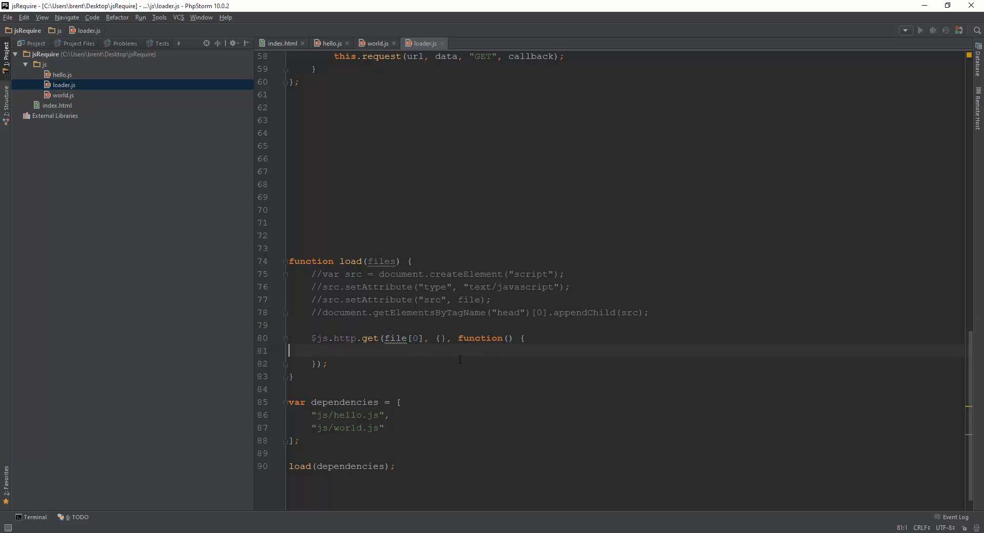
double_click(380, 261)
type("s")
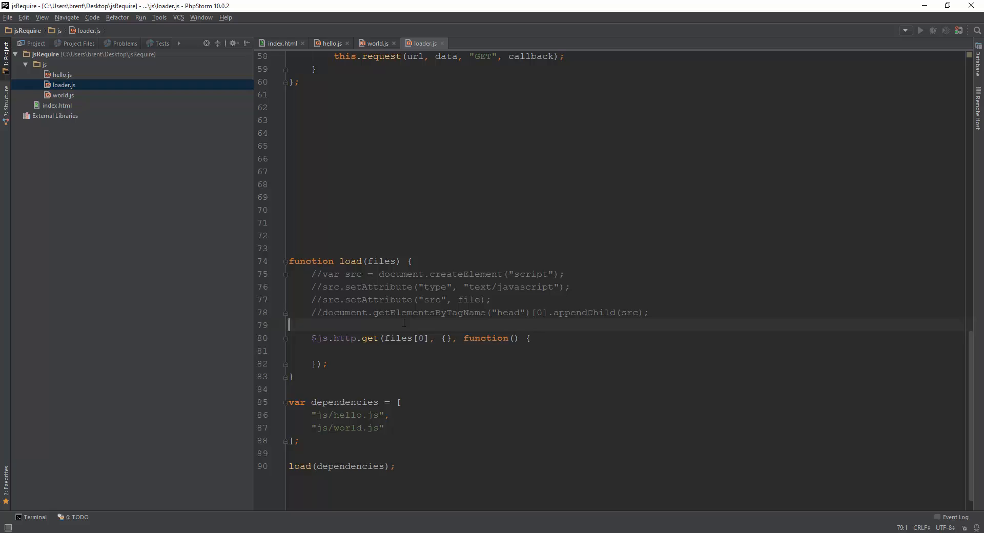
type("var current = 0;")
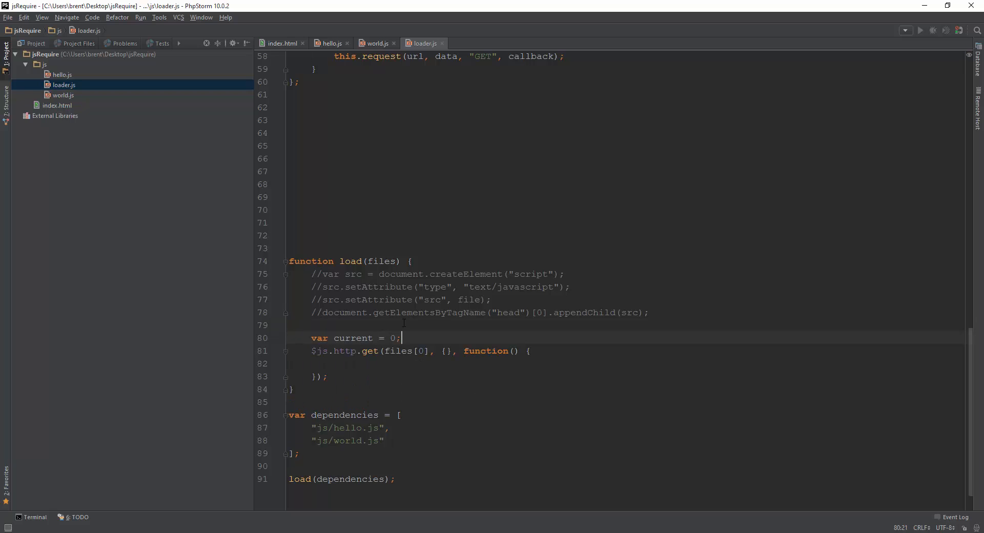
double_click(353, 338)
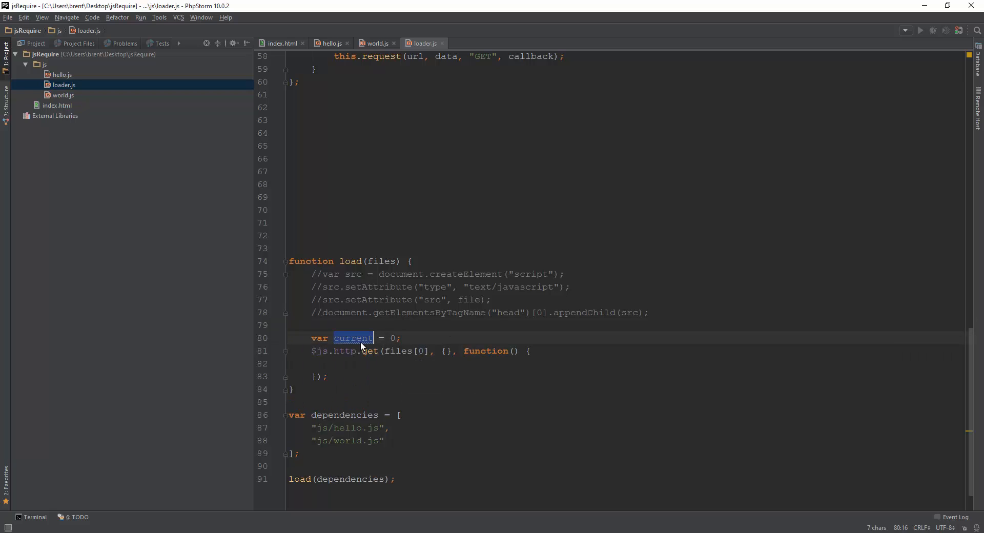
type("current")
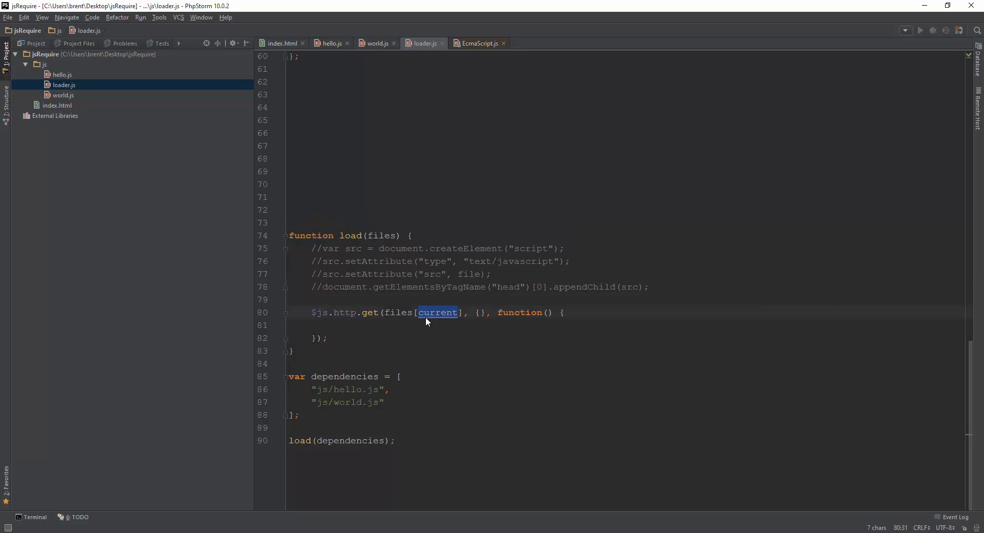
type("0")
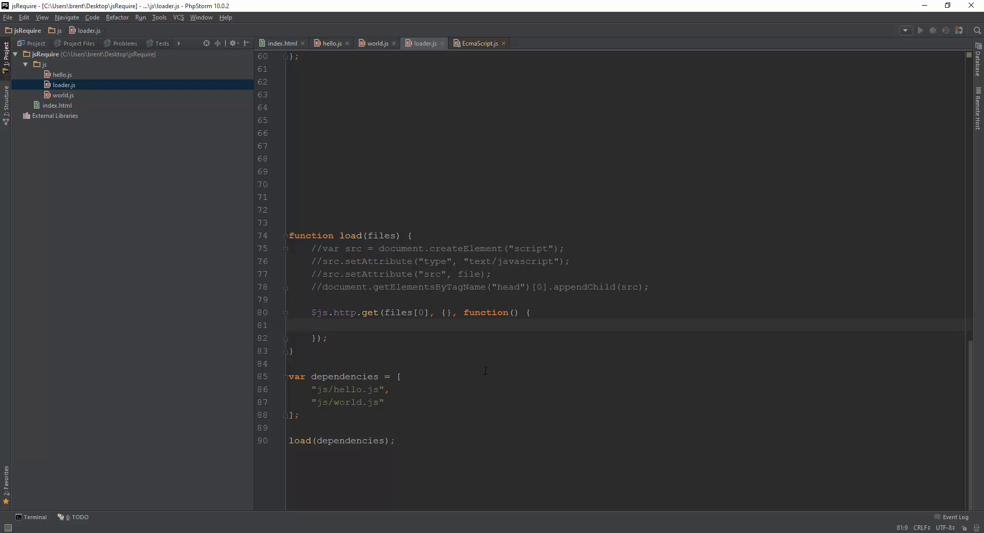
Make the callback take a data parameter and run eval(data)
type("eval")
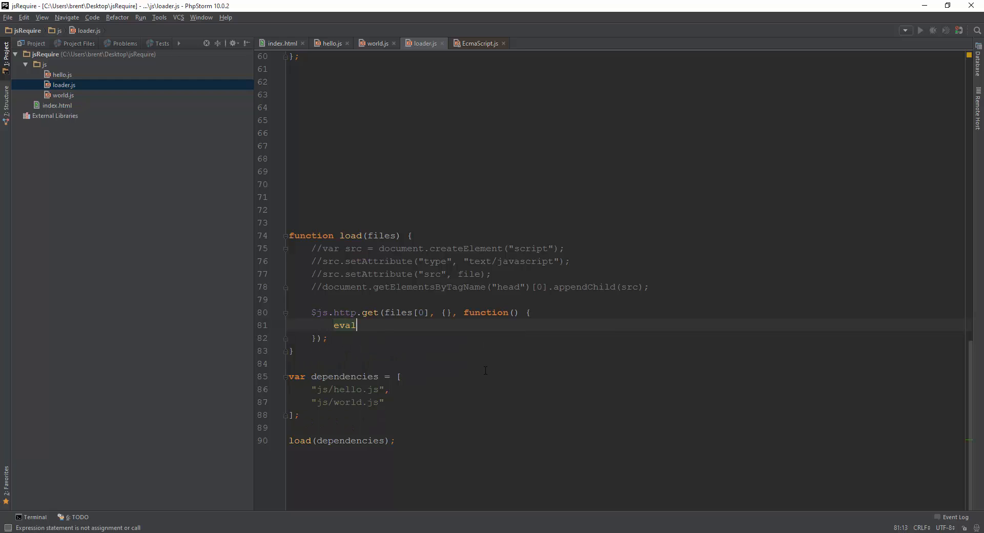
type("()")
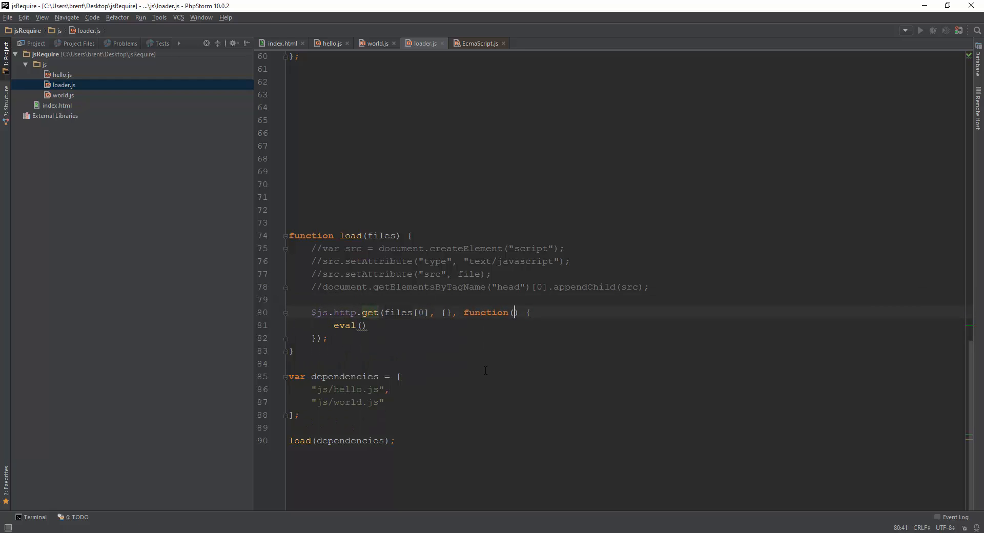
type("data")
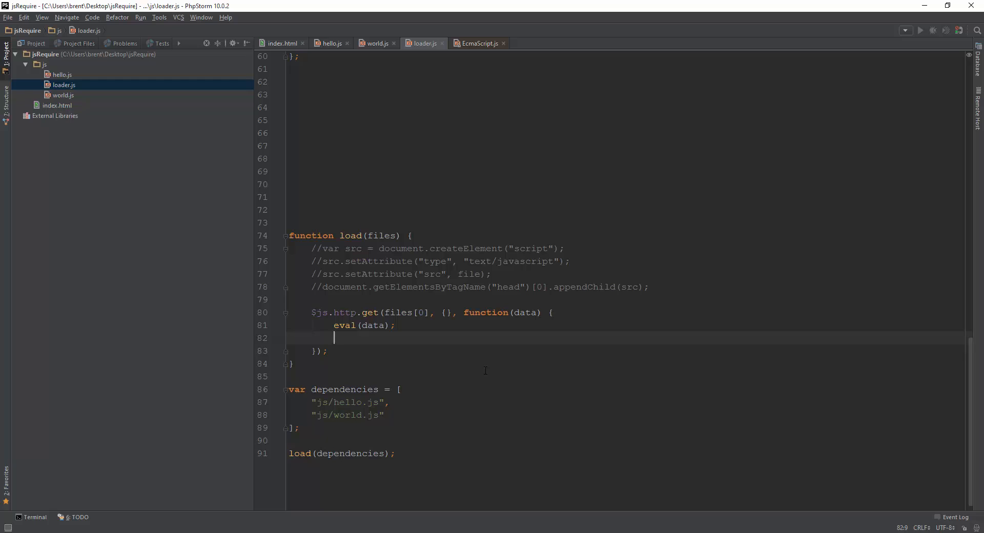
Add if (files.length > 1) { load(files.slice(1)); } and highlight slice(1) to explain it
type("i")
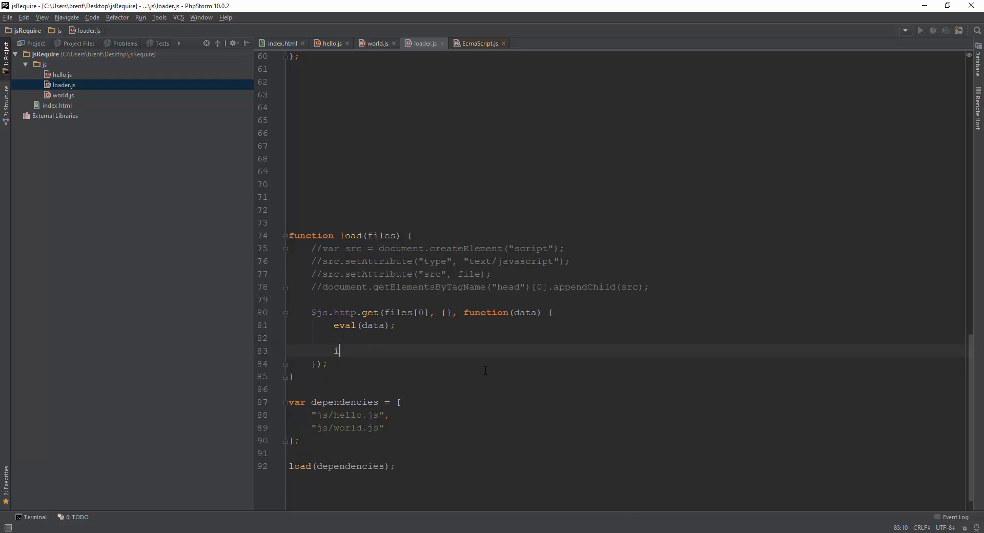
type("f (files.length >")
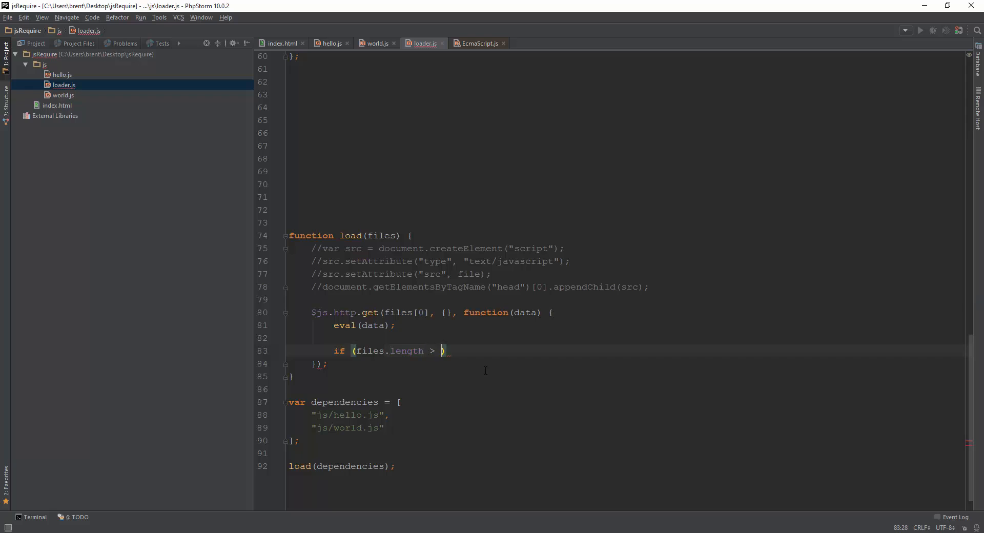
type("1) {")
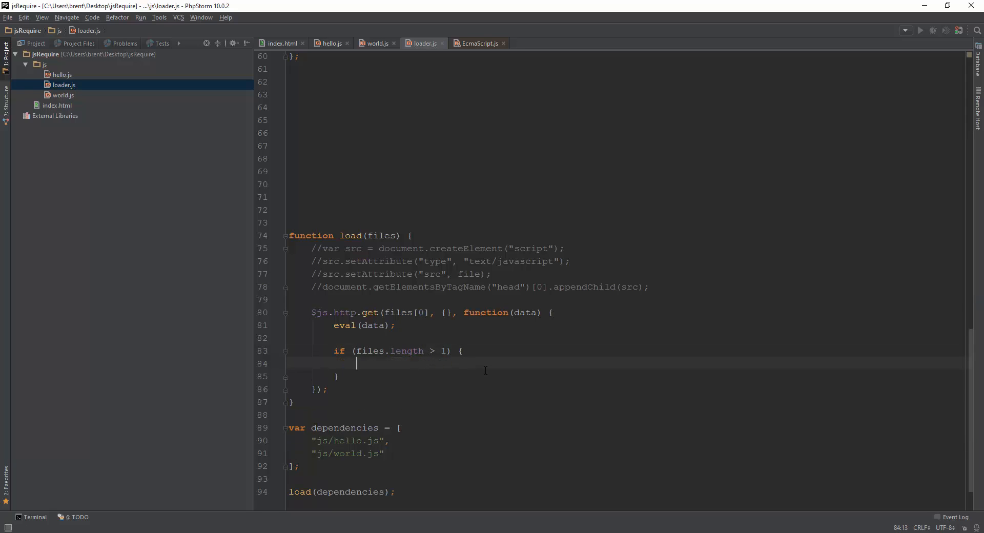
type("load(")
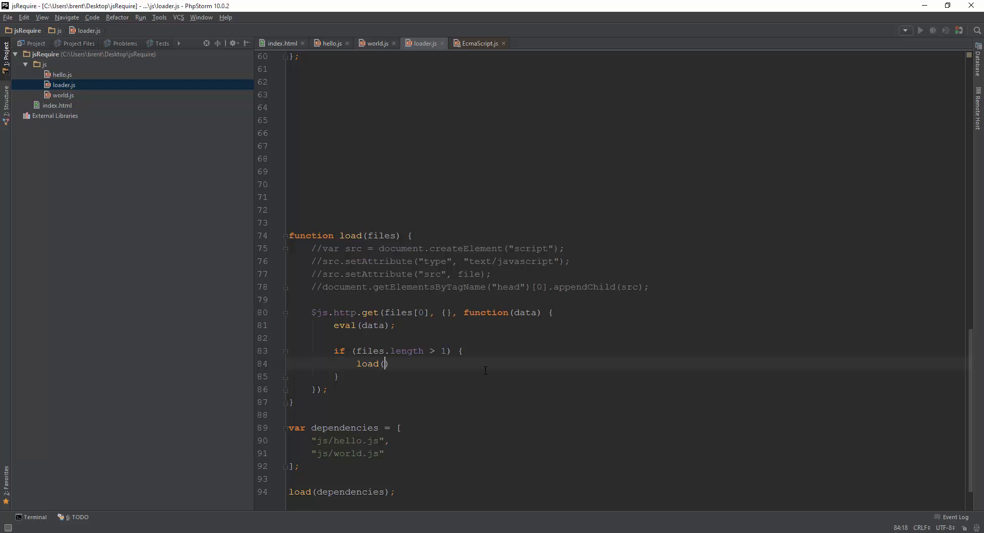
type("files.slice")
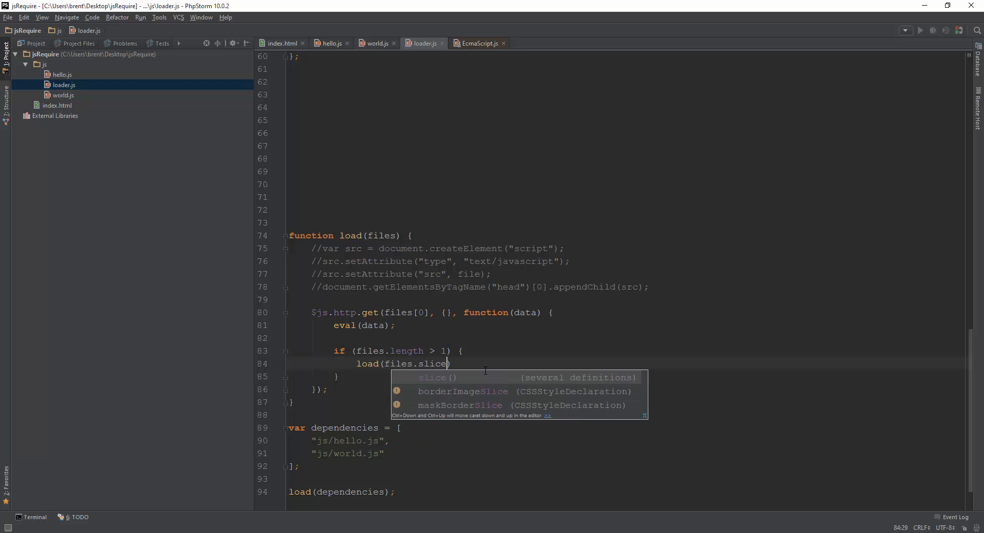
type("(1));")
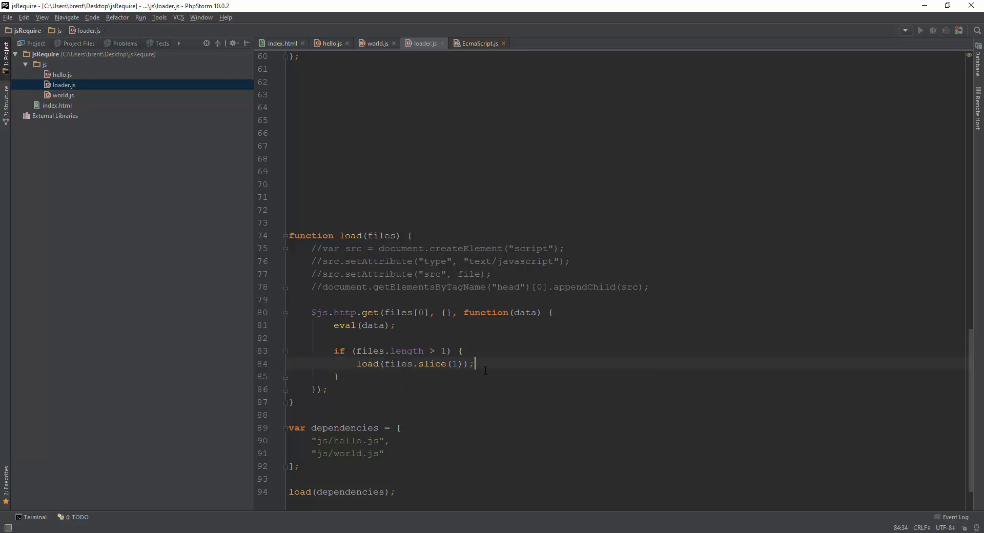
left_click_drag(475, 363, 339, 377)
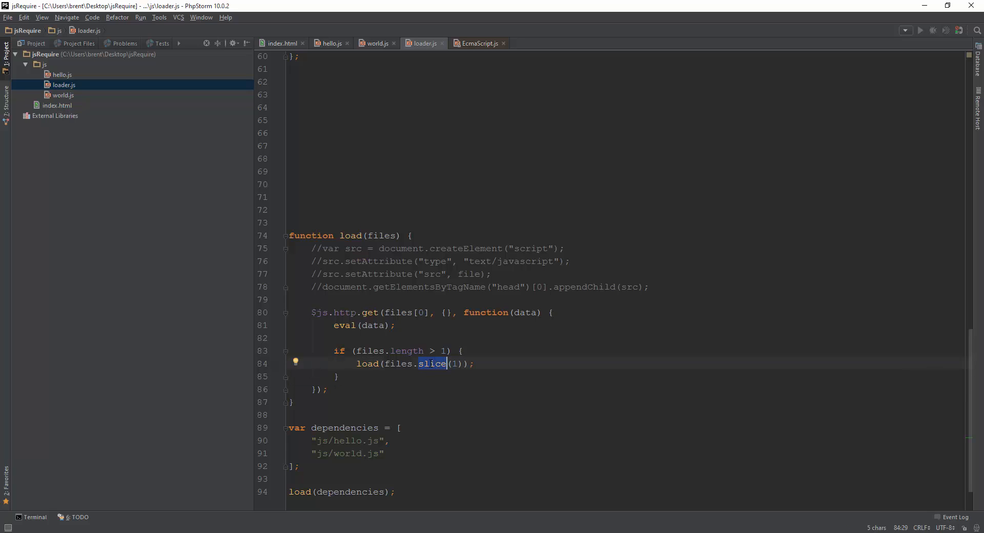
left_click(452, 363)
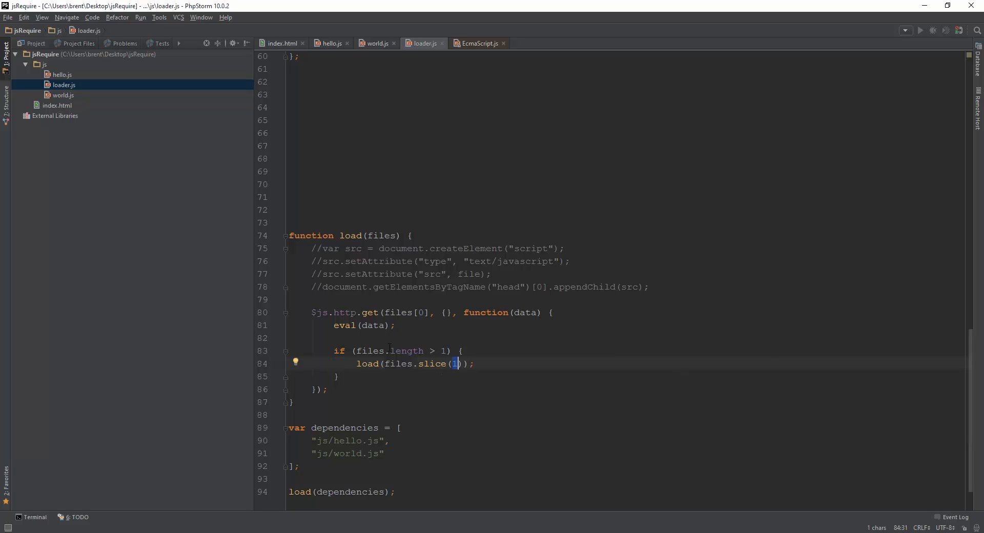
mouse_move(357, 377)
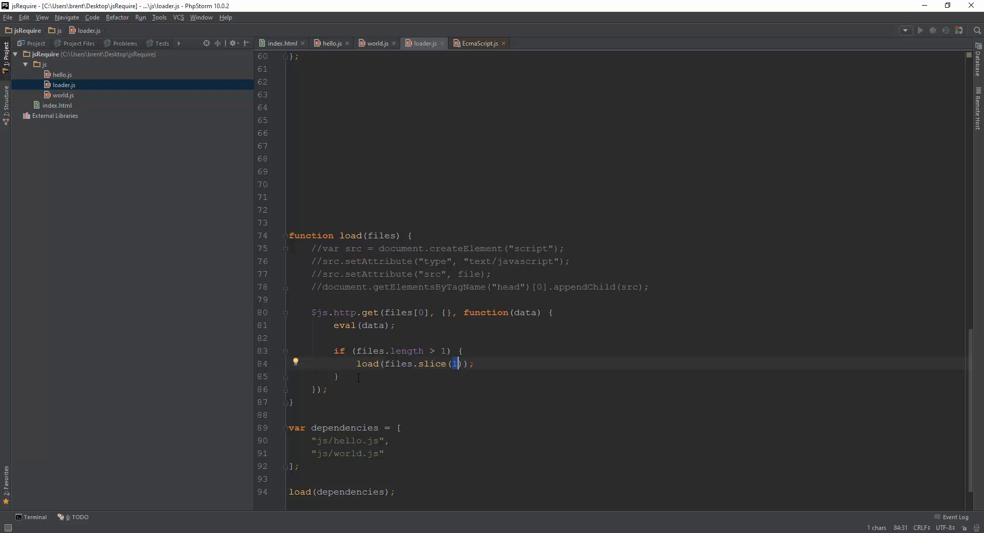
left_click_drag(388, 441, 395, 492)
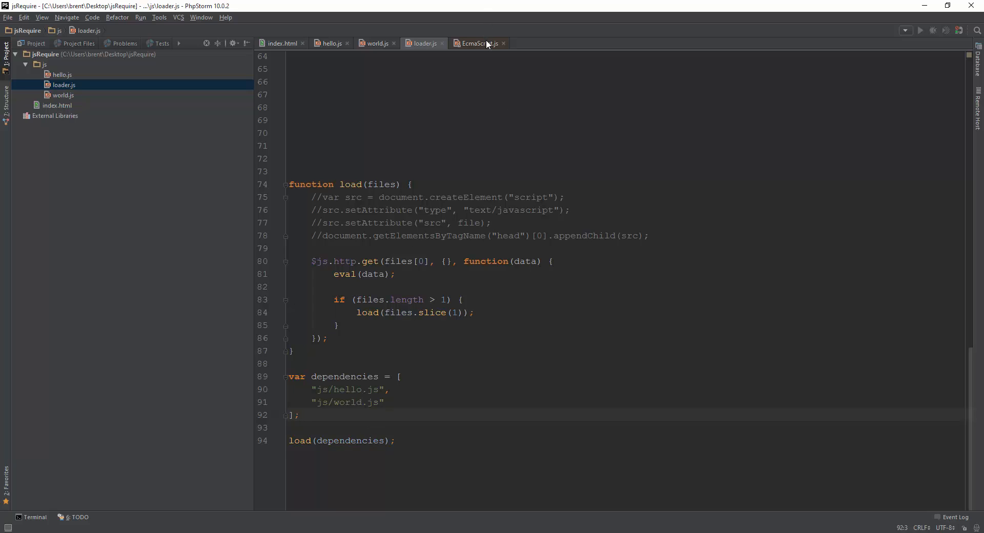
Run index.html in Firefox and dismiss the Hello alert to reach the World alert
left_click(502, 44)
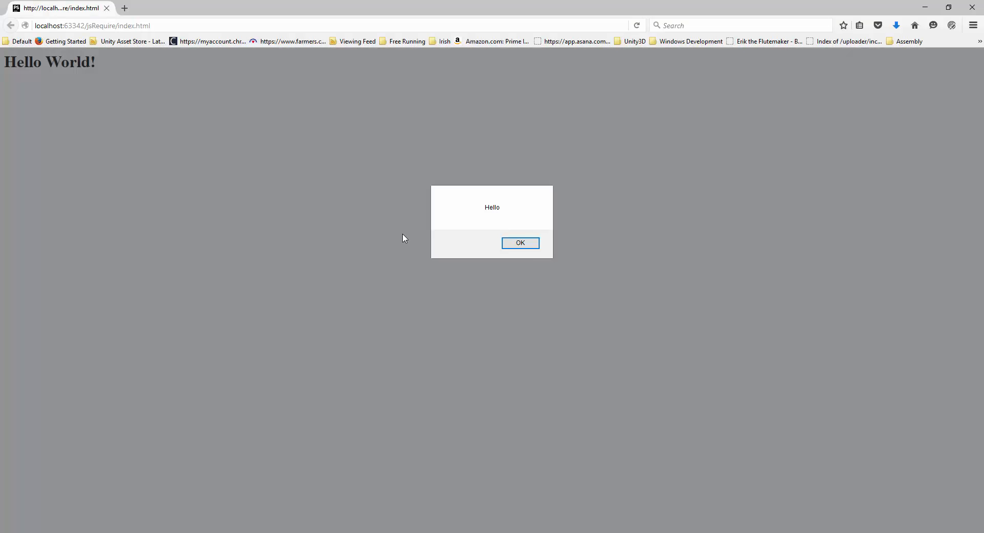
mouse_move(511, 258)
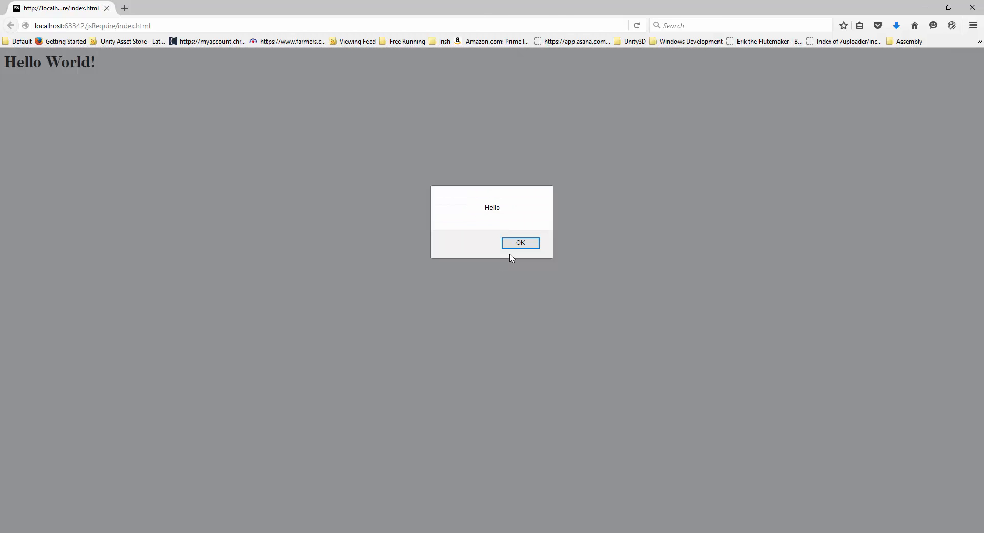
left_click(520, 243)
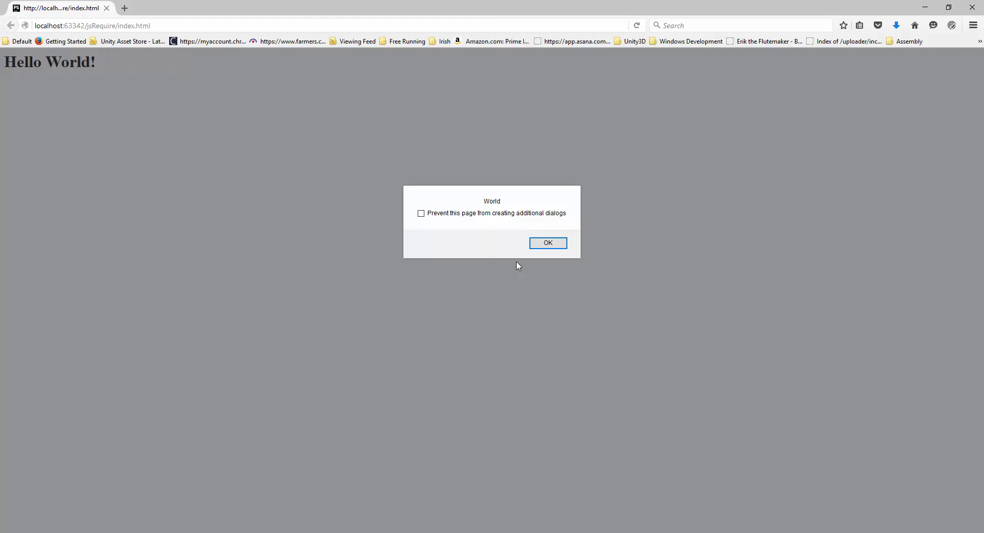
mouse_move(542, 254)
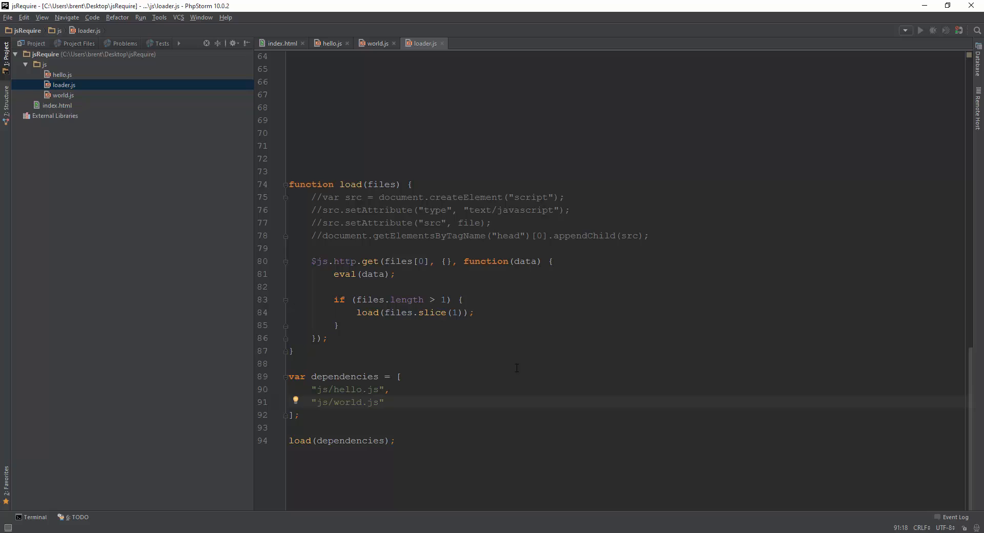
mouse_move(568, 350)
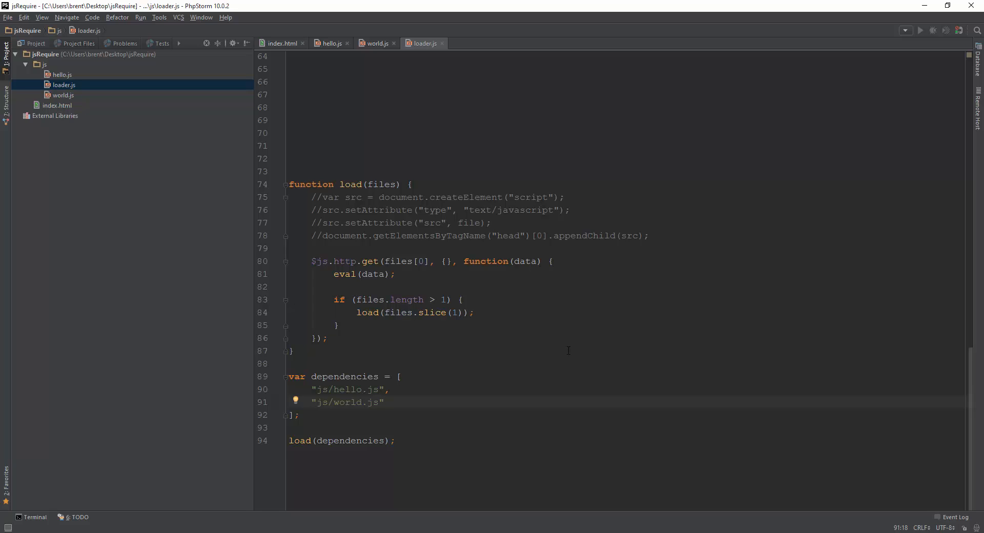